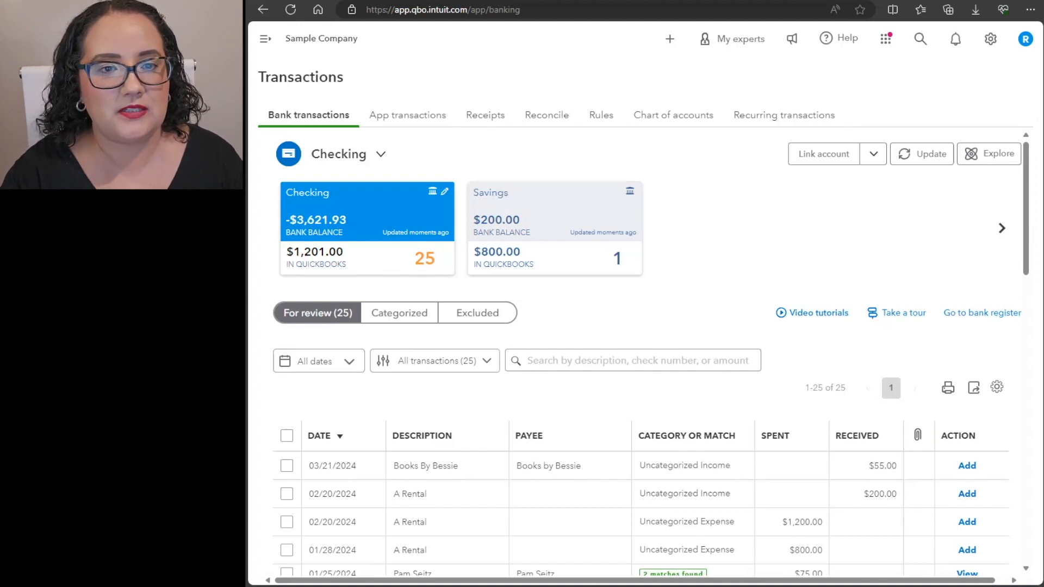
mouse_move(821, 197)
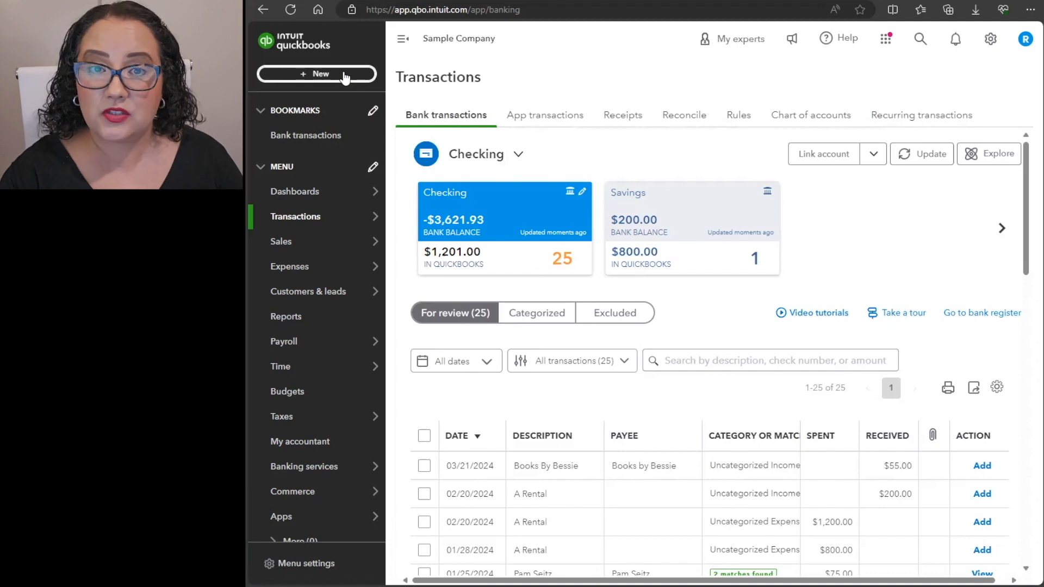
mouse_move(586, 140)
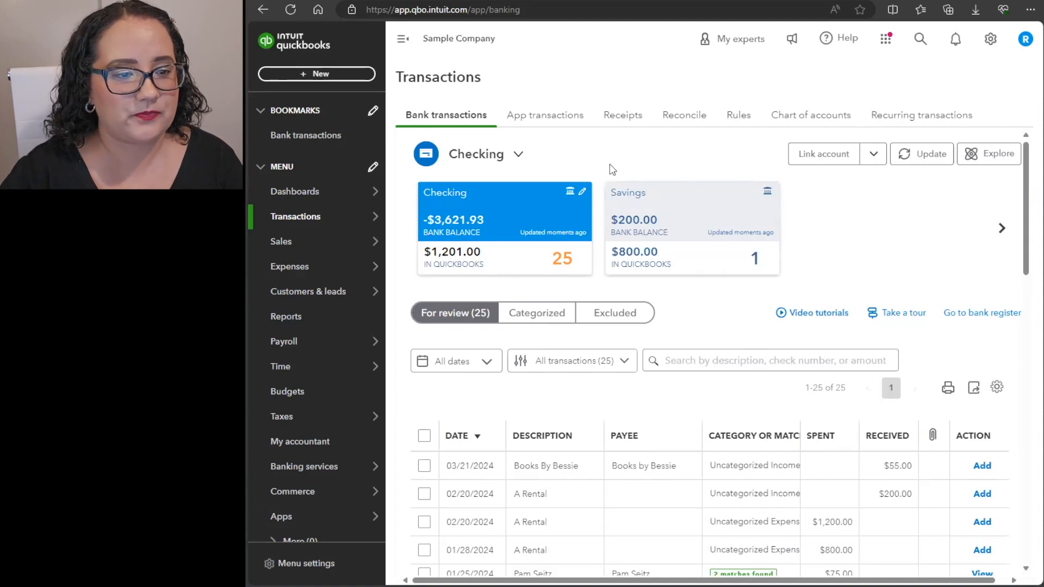
mouse_move(610, 157)
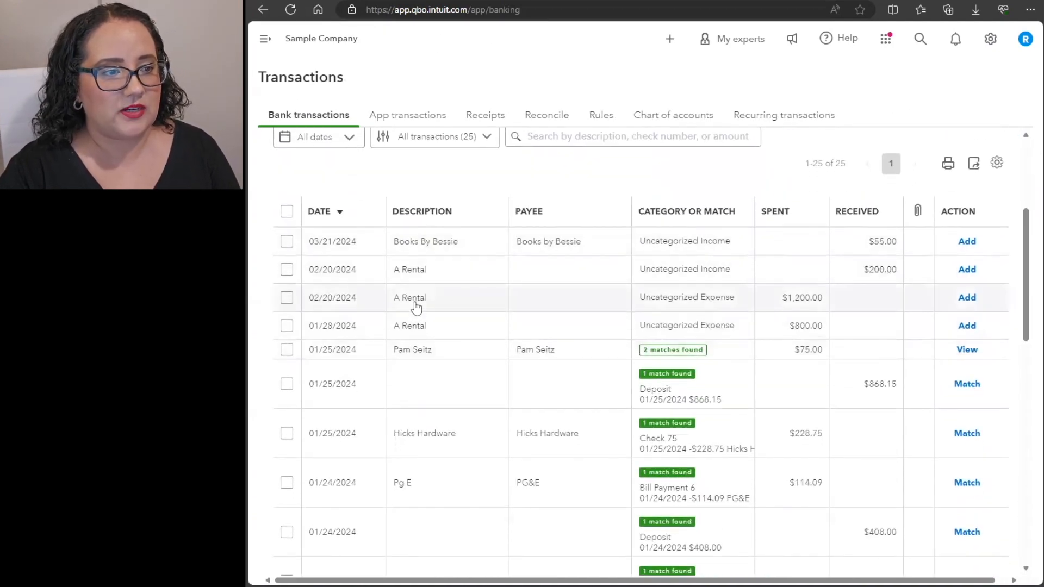
- Try splitting the 02/20/2024 A Rental $1,200 expense, add lines, then cancel the split unapplied
left_click(414, 298)
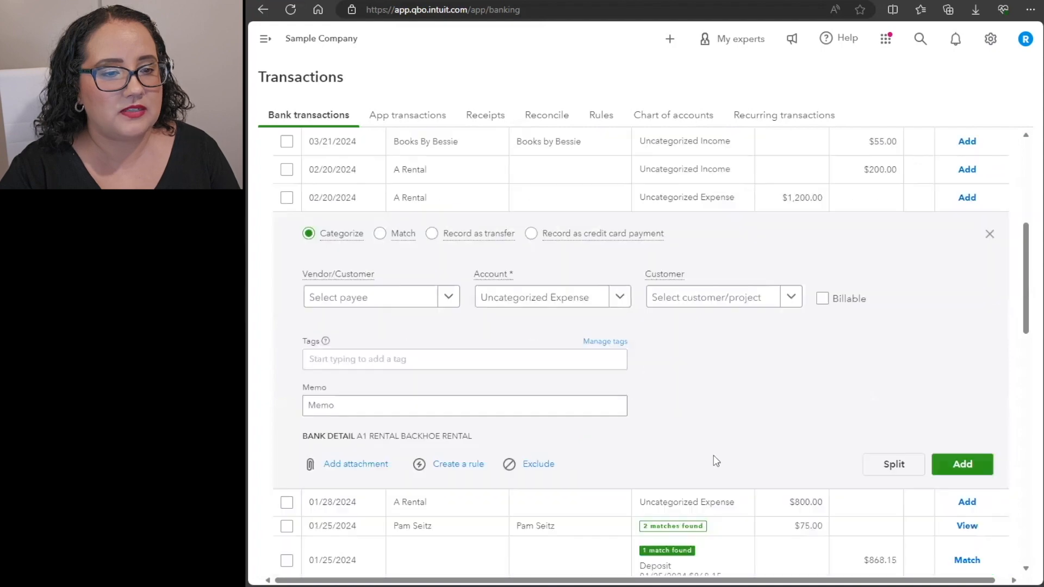
left_click(894, 464)
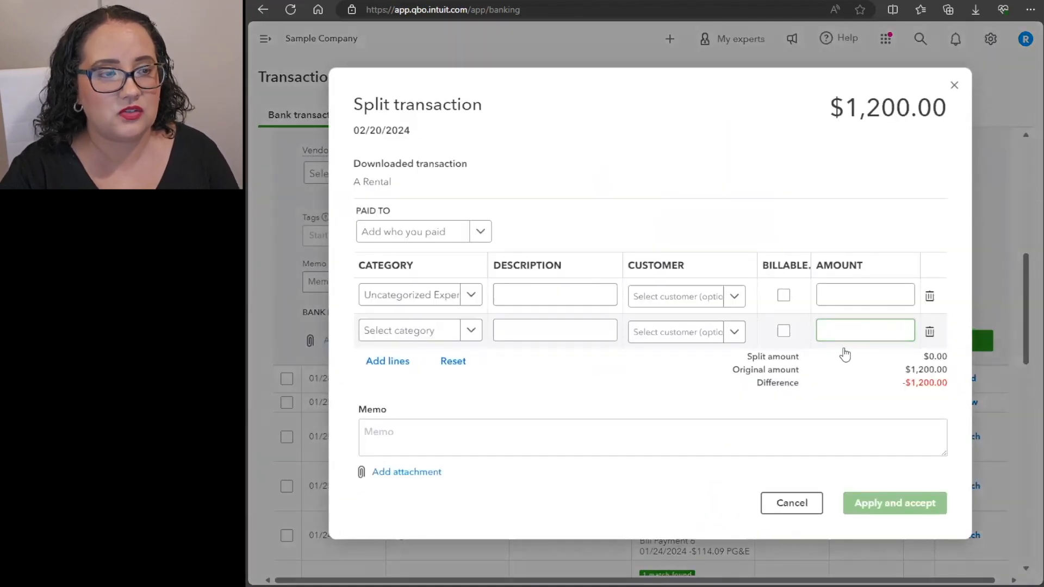
left_click(606, 437)
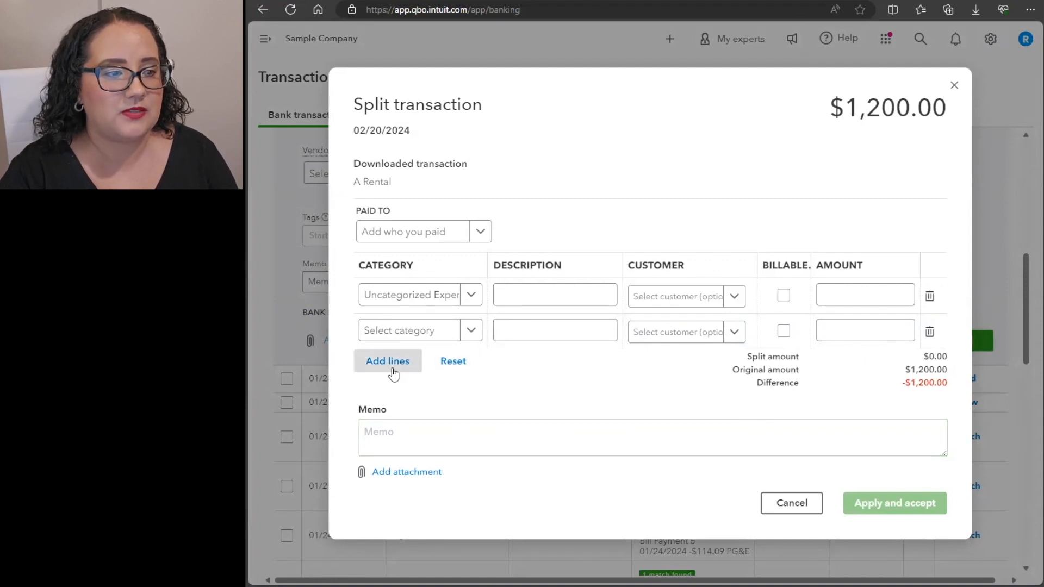
left_click(388, 361)
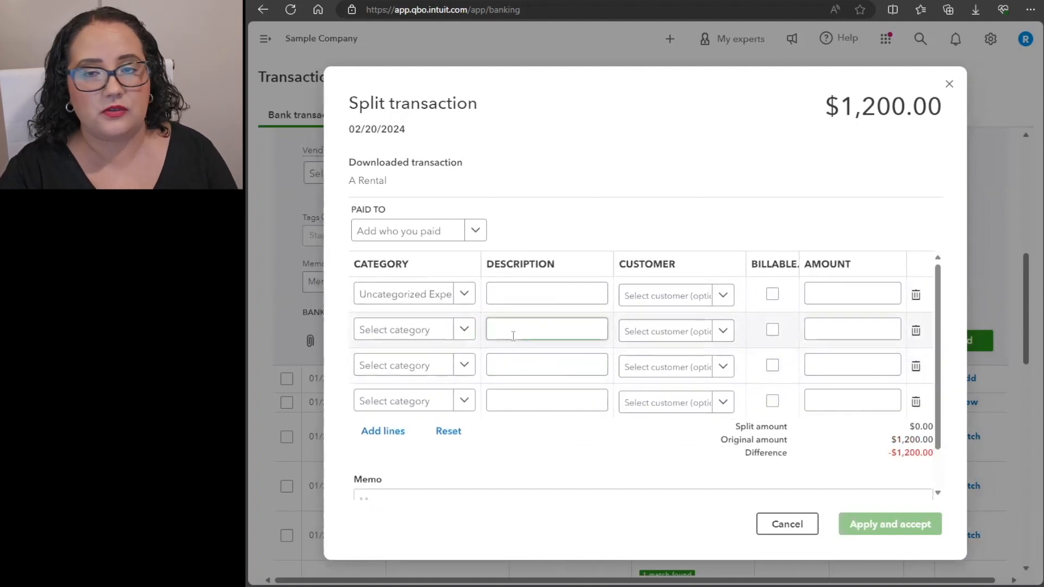
left_click(546, 328)
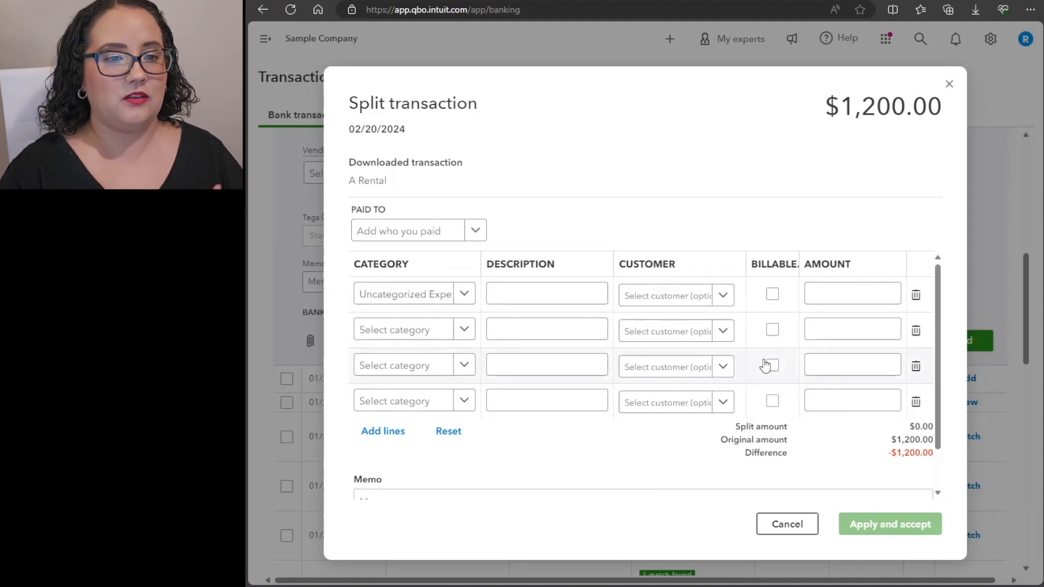
mouse_move(716, 286)
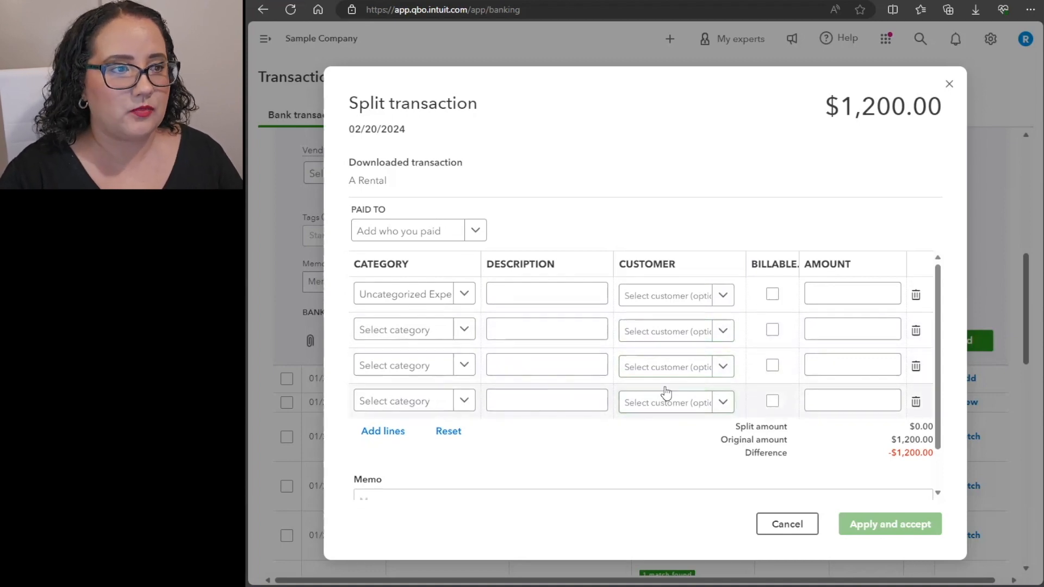
left_click(787, 525)
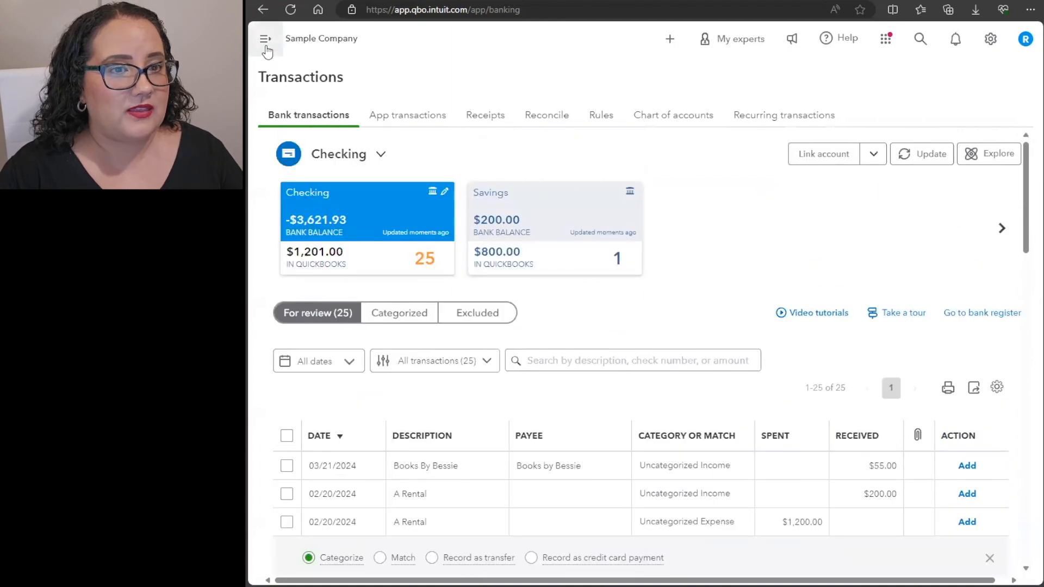
- Create journal entry #1 dated 01/31/2024 and select the first line's Account field
left_click(669, 38)
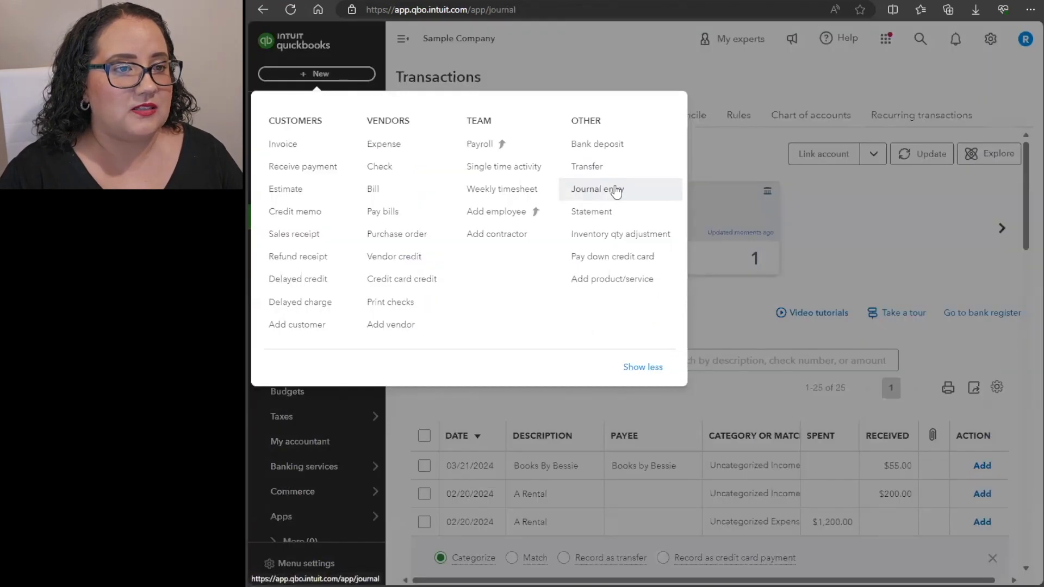
left_click(596, 189)
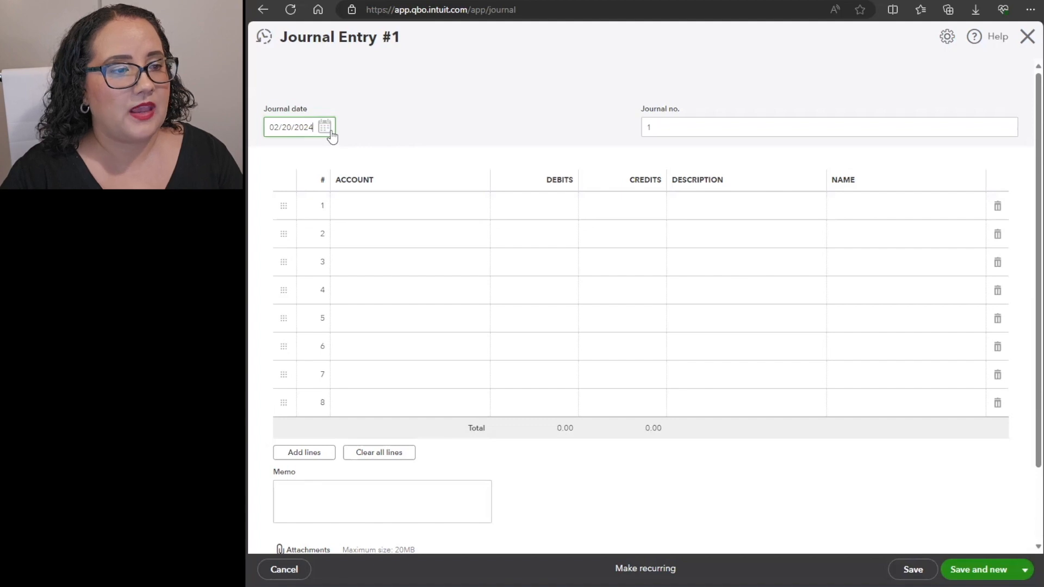
left_click(324, 126)
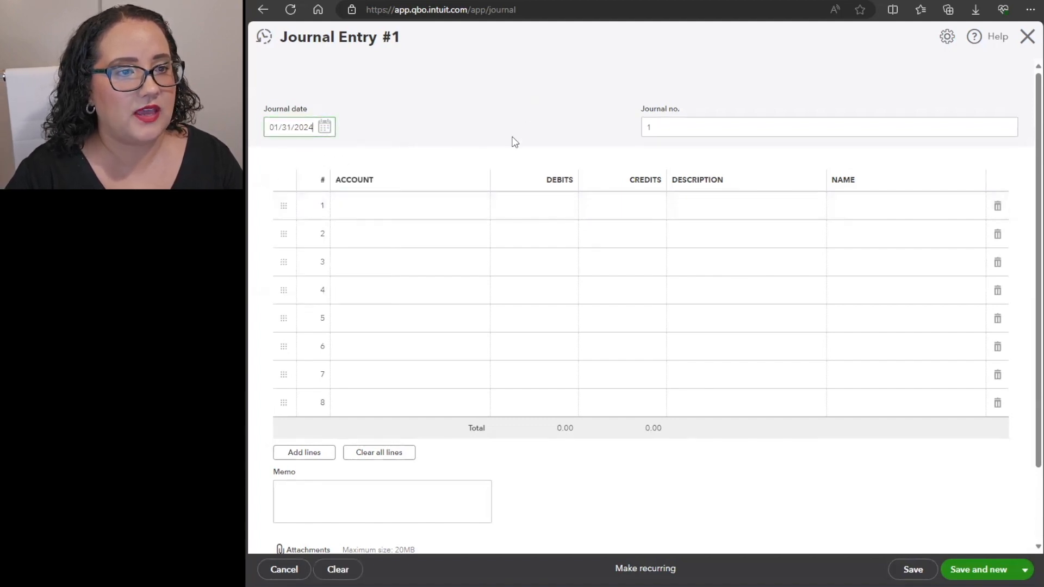
left_click(406, 206)
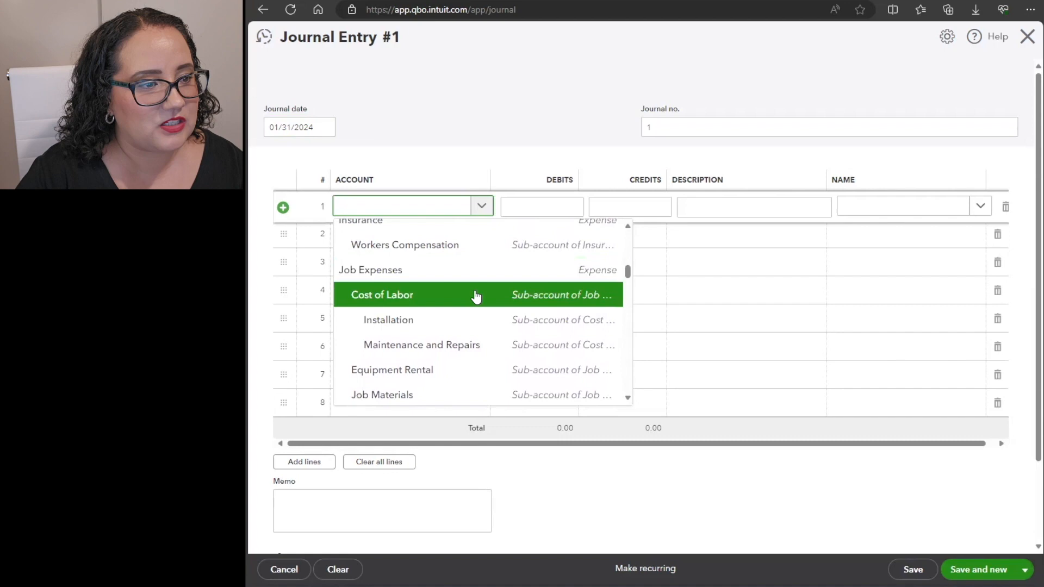
- Add a new Expenses account with Payroll Expenses detail type from the typed name 'Gross W'
type("Gross Wages")
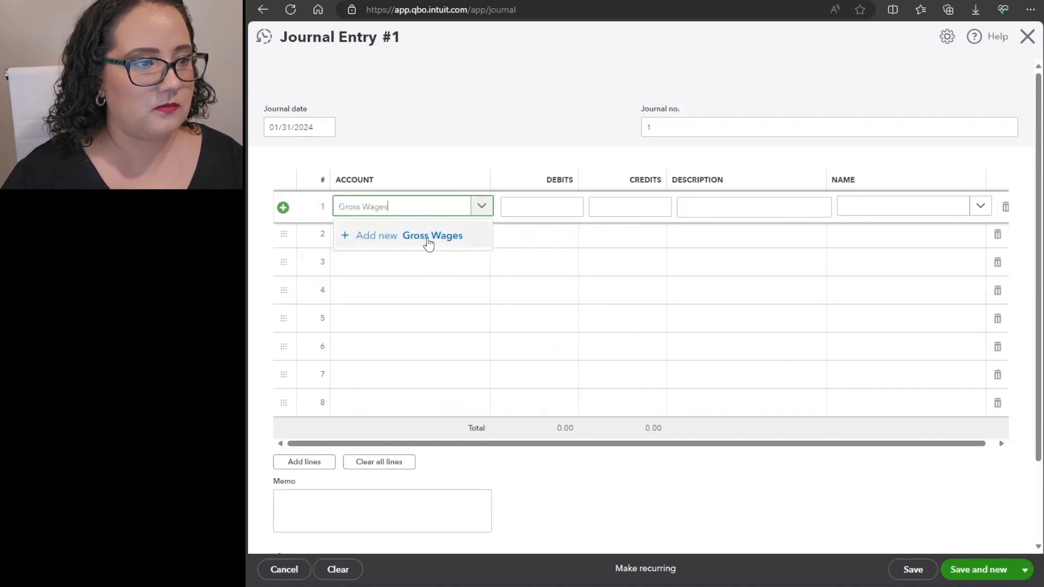
left_click(375, 234)
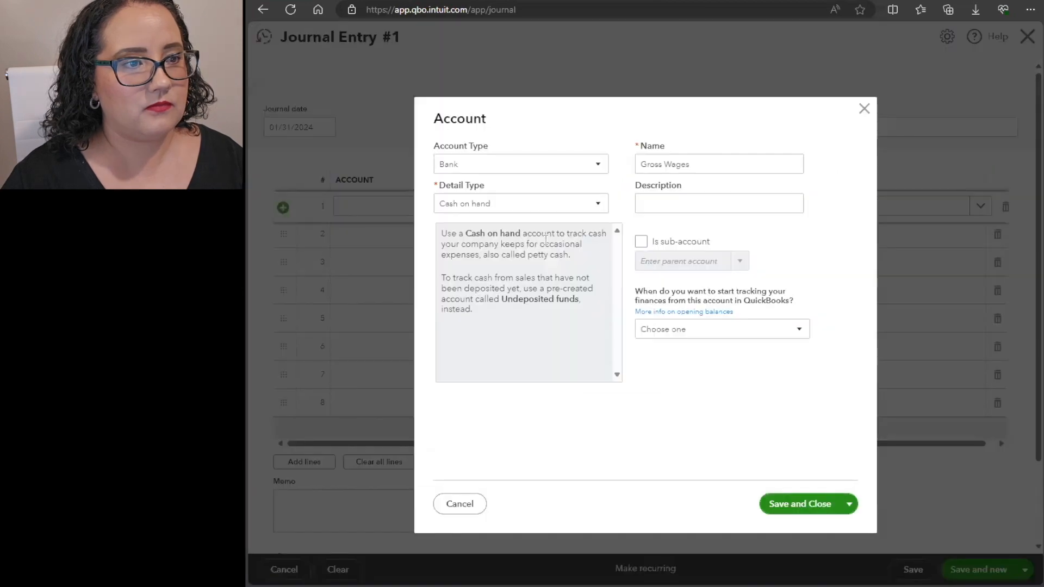
left_click(521, 165)
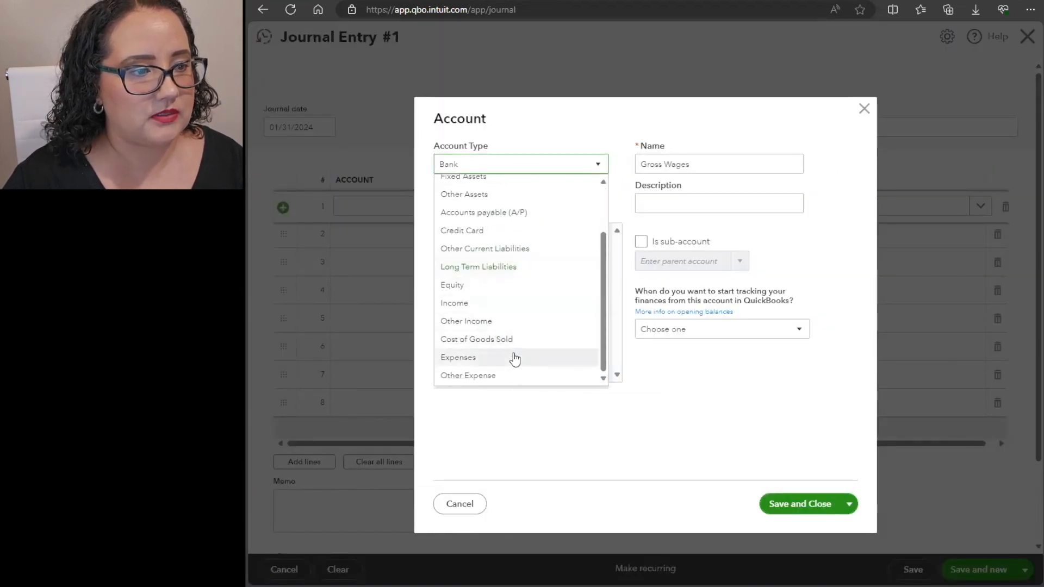
left_click(457, 356)
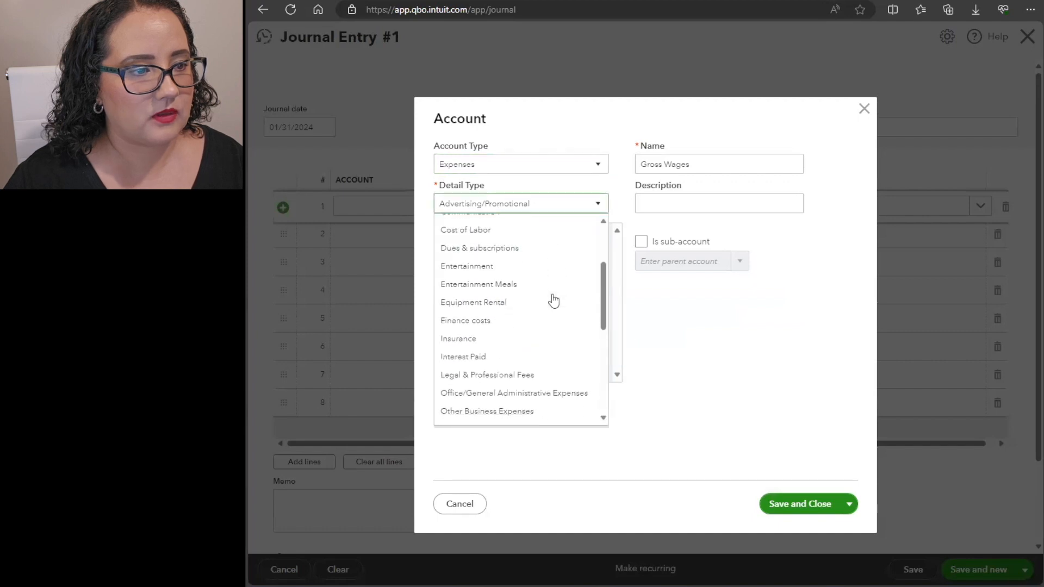
scroll("down", 3)
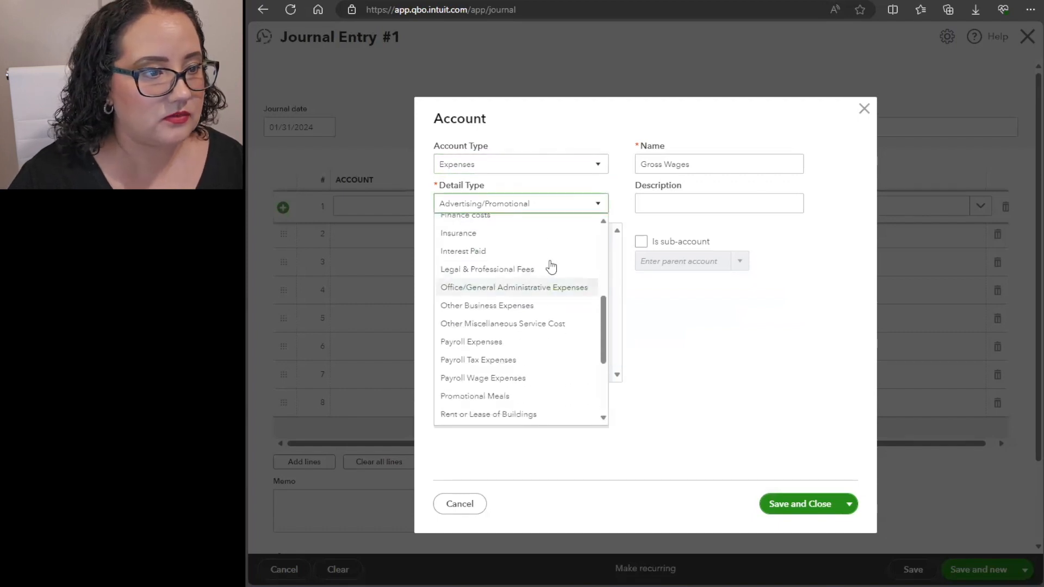
scroll("down", 3)
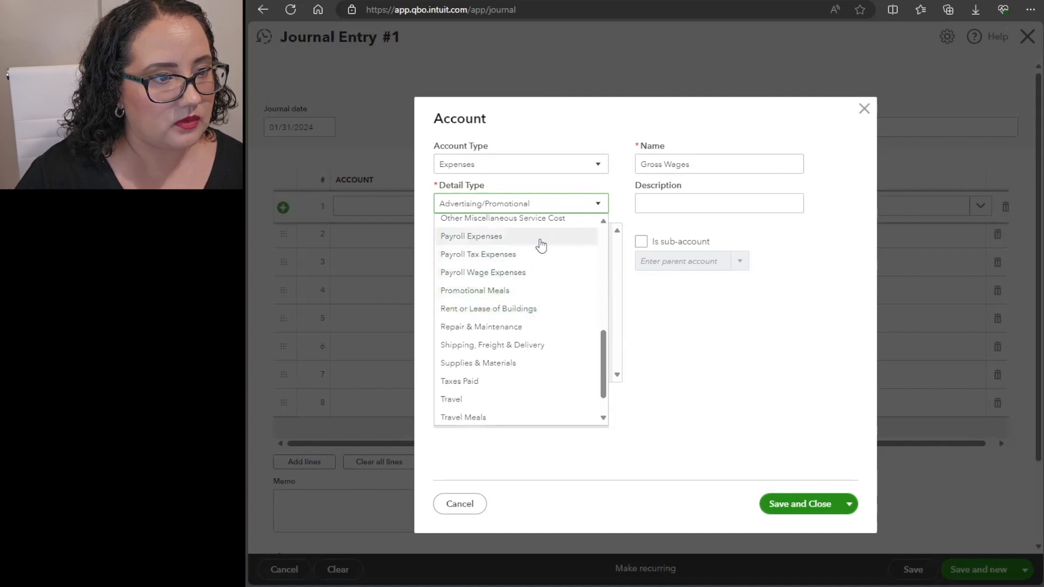
left_click(470, 236)
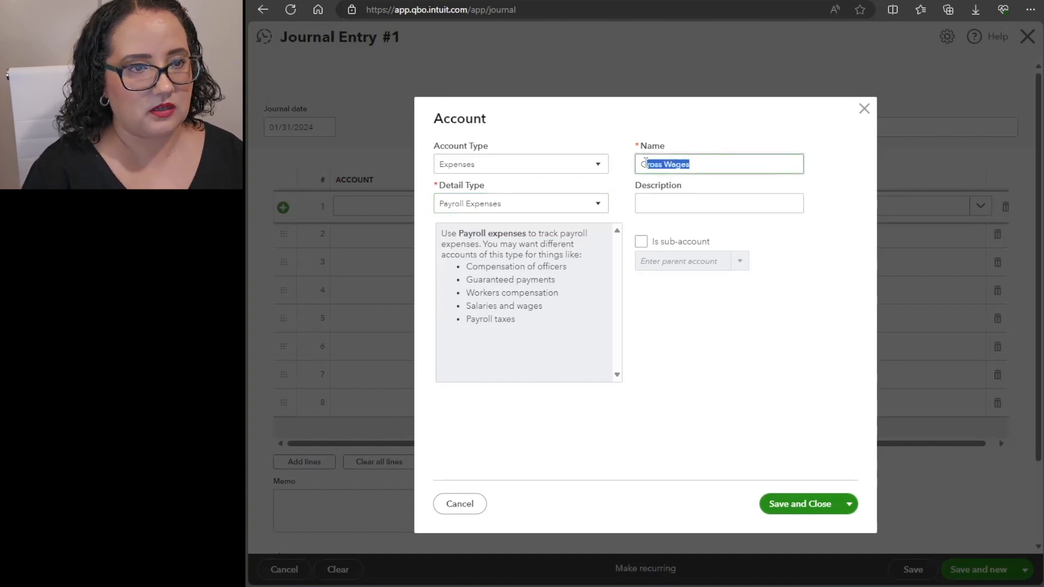
- Name the account Salaries and Wages, save it and use it on line 1
type("Salaries and")
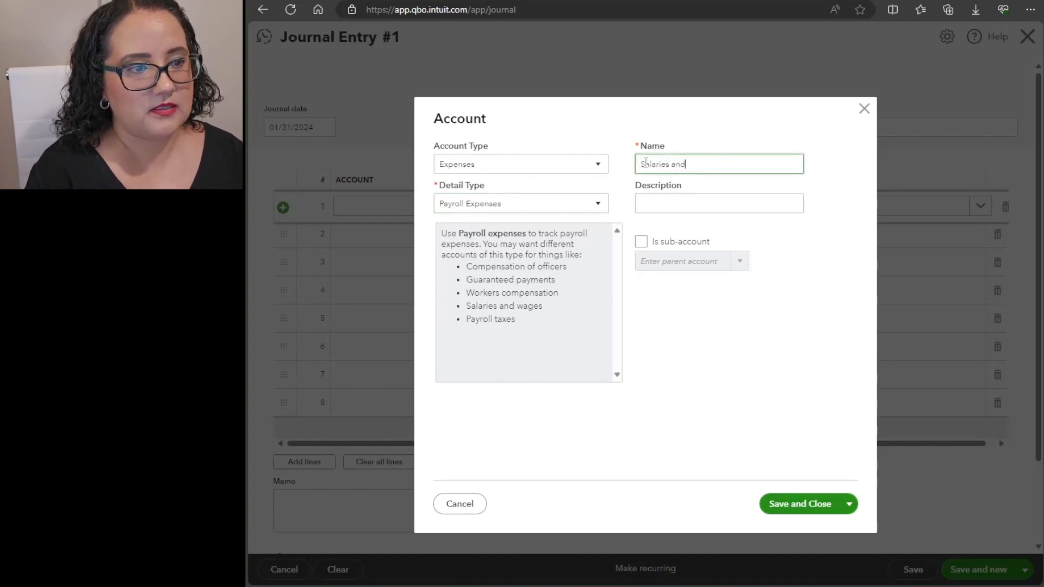
type("Wages")
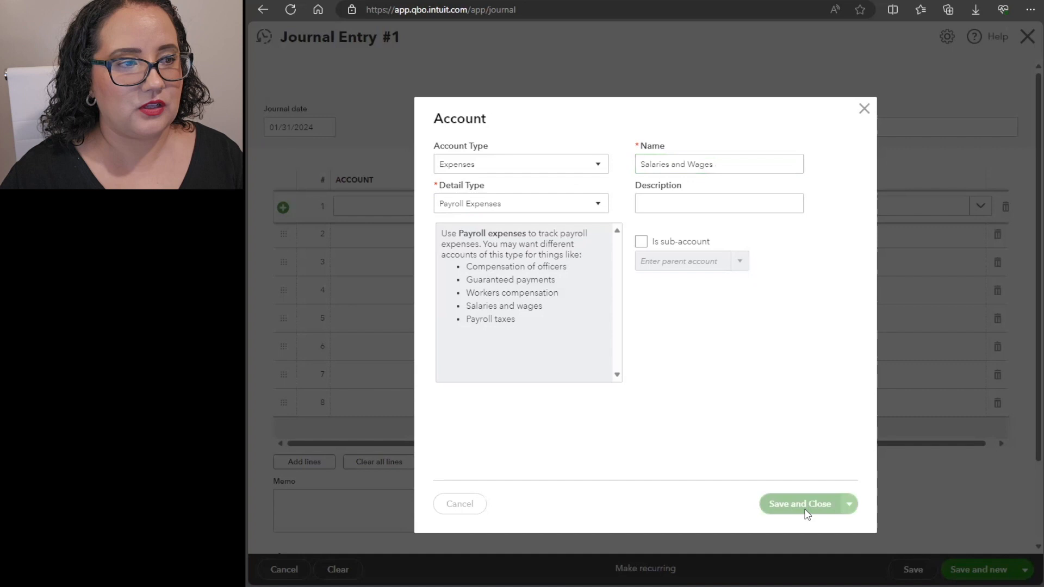
left_click(800, 503)
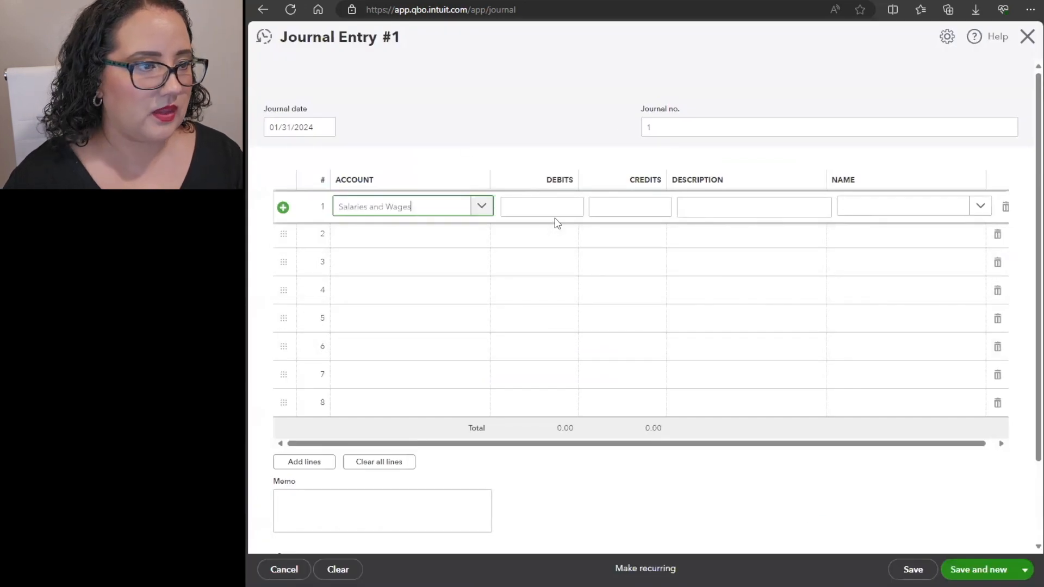
- Debit 50,000.00 on the Salaries and Wages line and start the name Cynthia
left_click(541, 206)
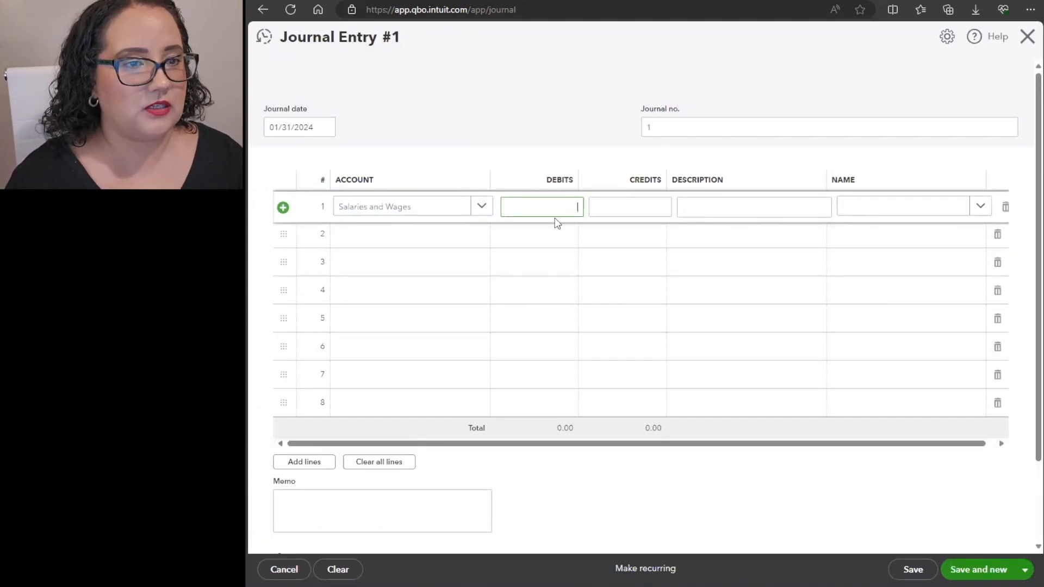
type("50,000.00")
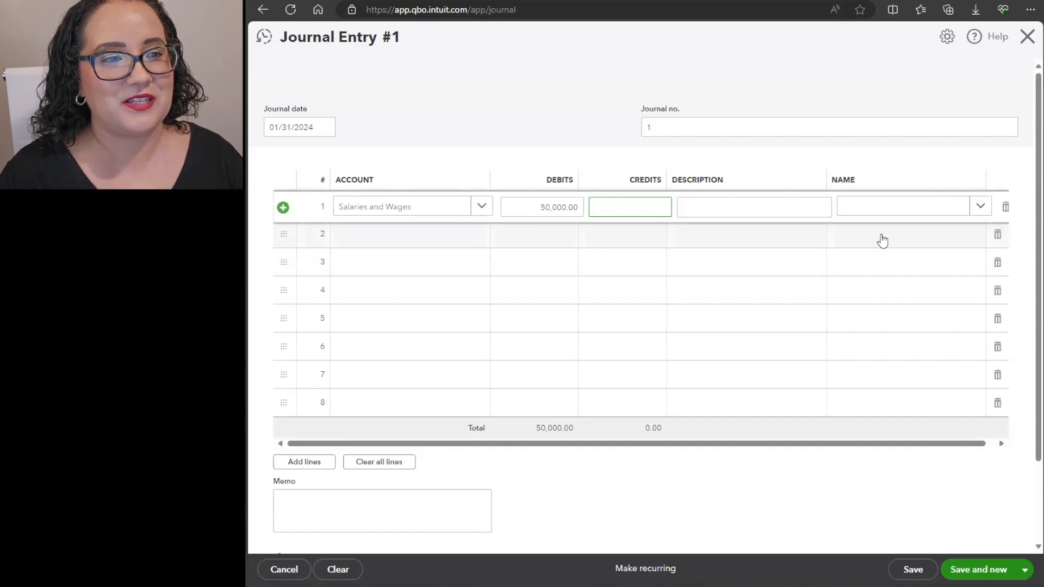
mouse_move(422, 334)
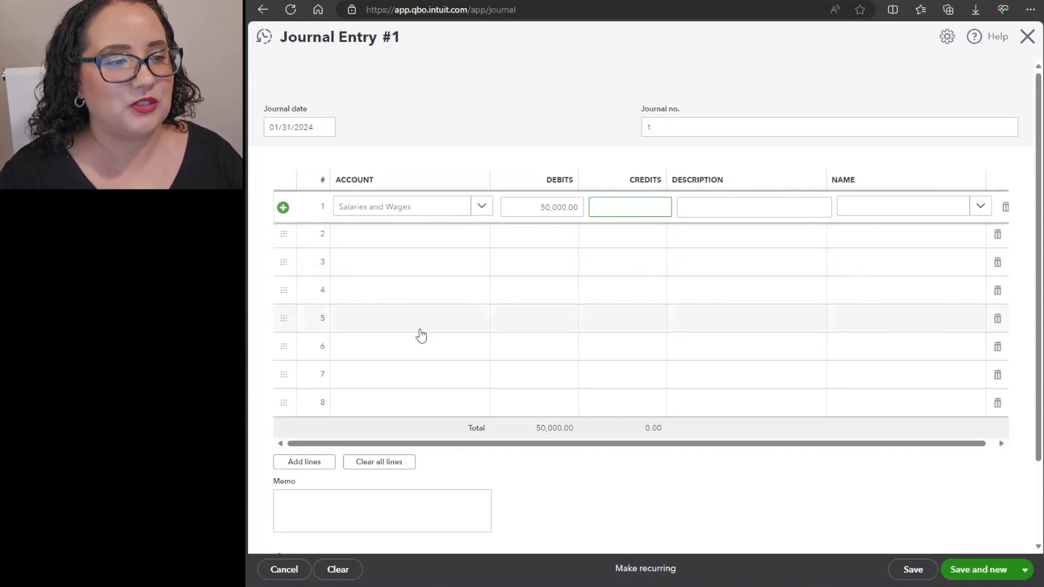
left_click(906, 207)
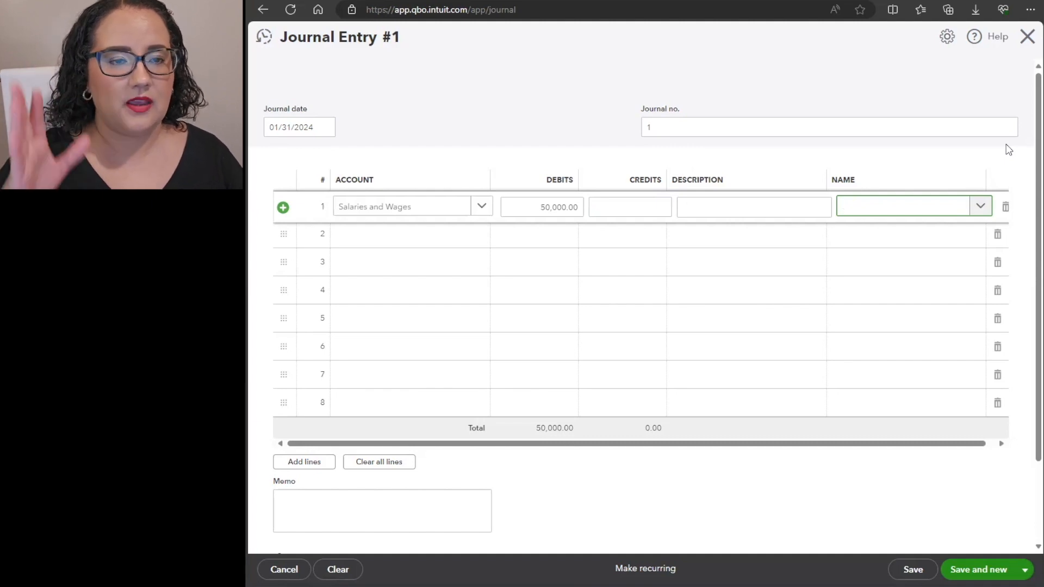
left_click(906, 205)
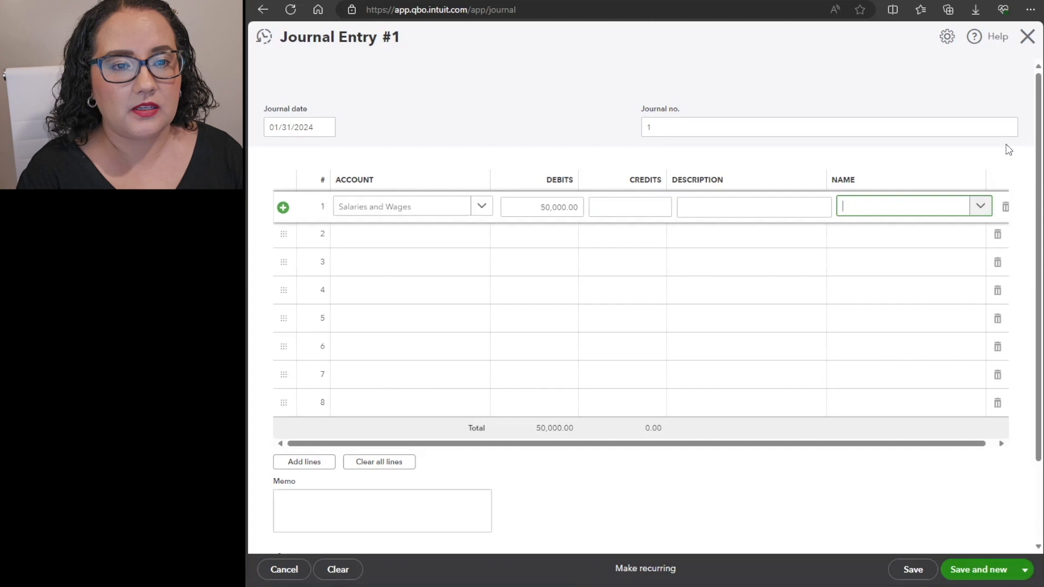
type("Cynthia")
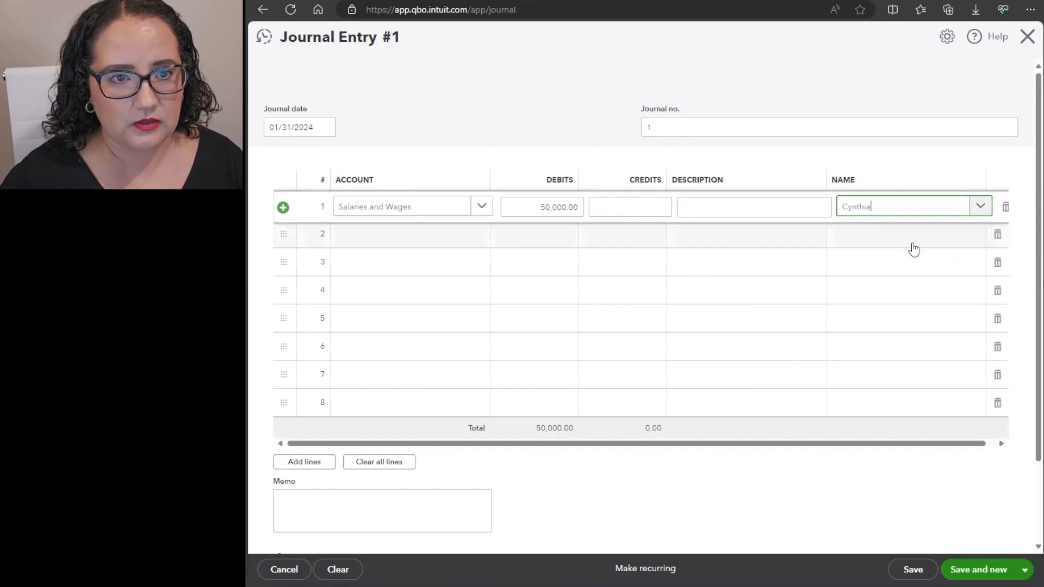
- Add Cynthia Bookkeeper as a new Employee contact and keep her as line 1's name
left_click(980, 205)
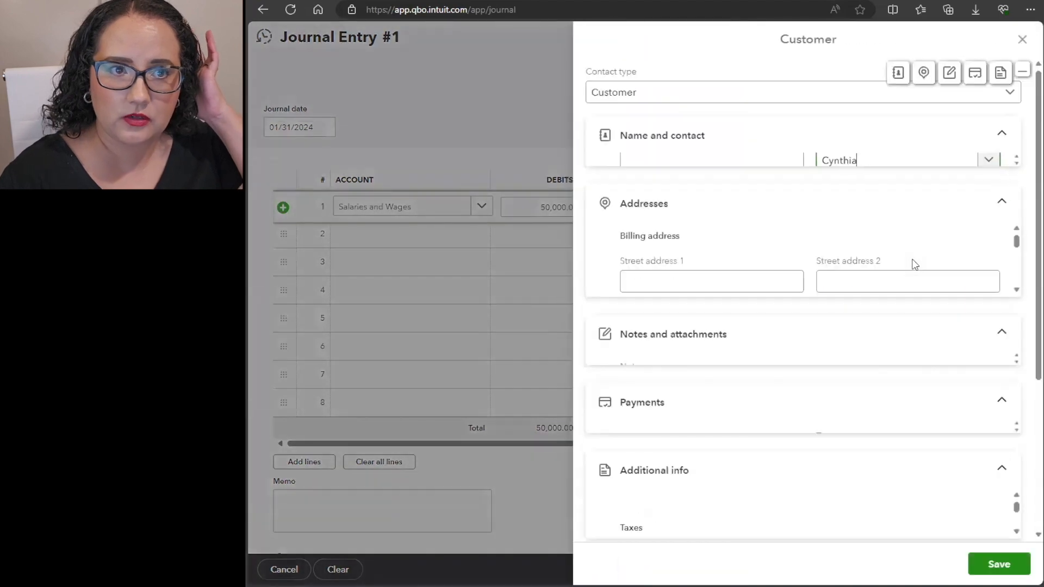
left_click(661, 134)
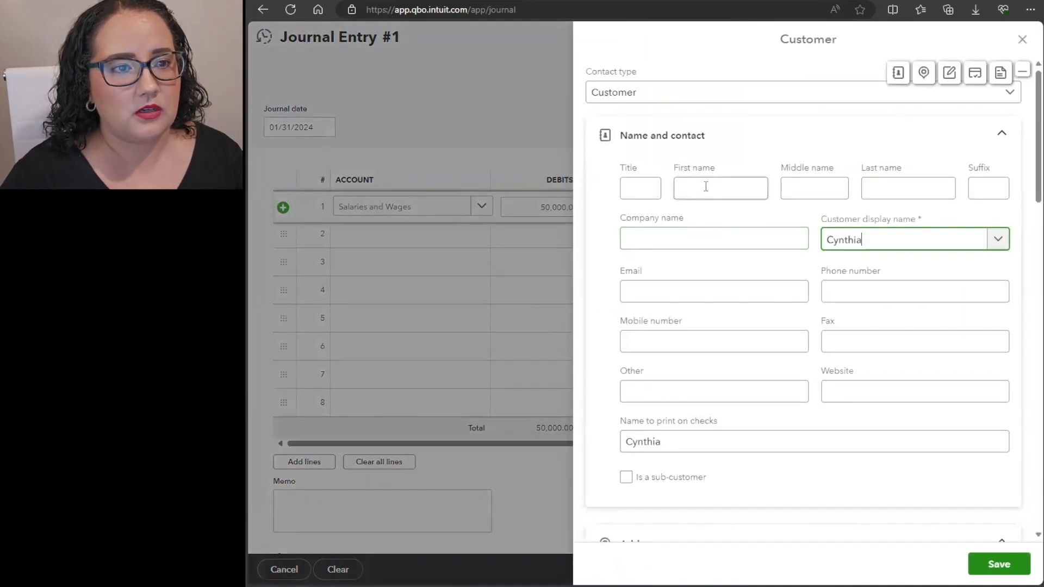
type("Cynth")
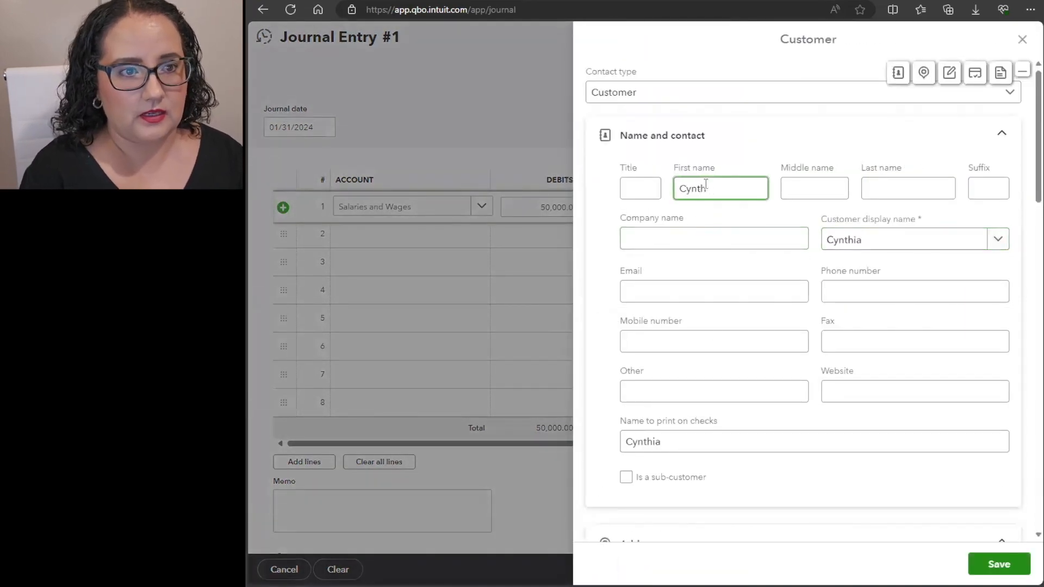
type("Bookke")
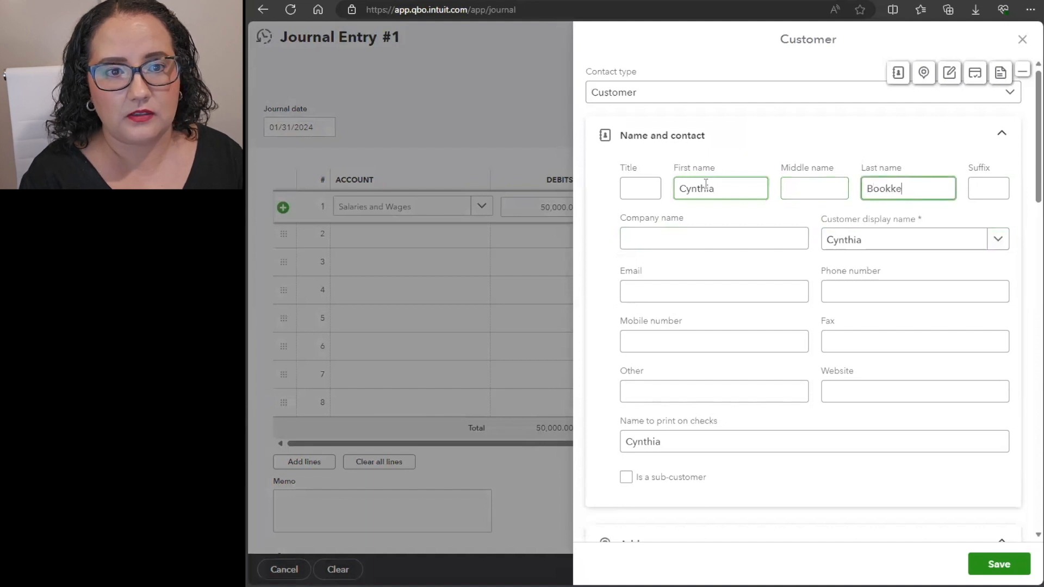
type("eper")
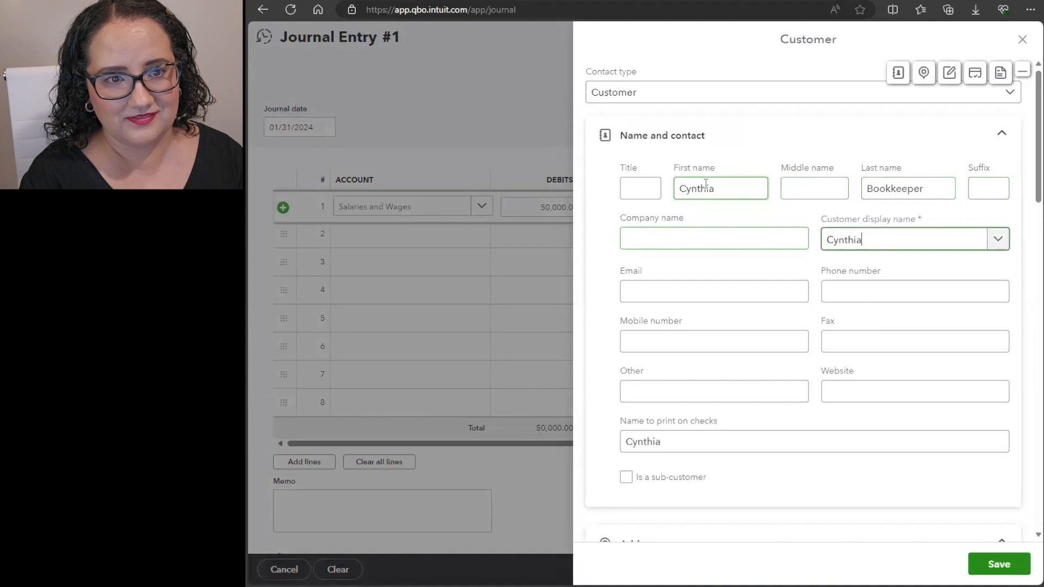
left_click(799, 91)
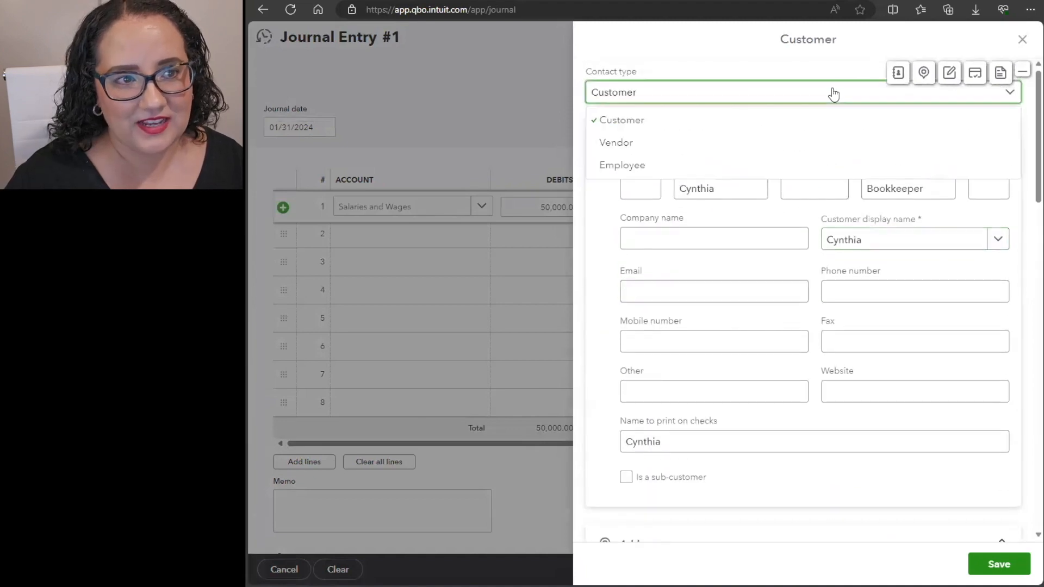
left_click(621, 165)
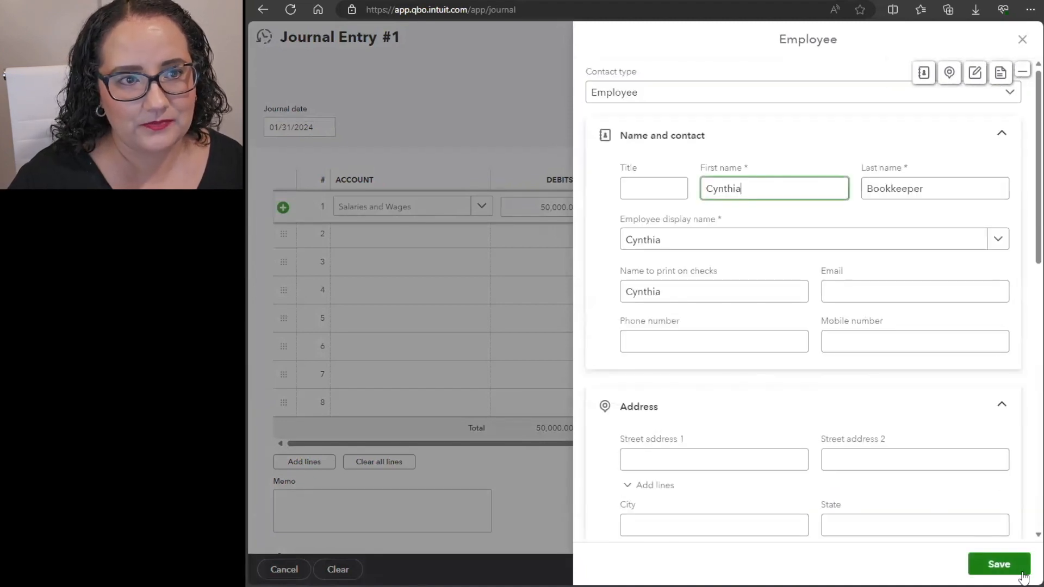
left_click(999, 563)
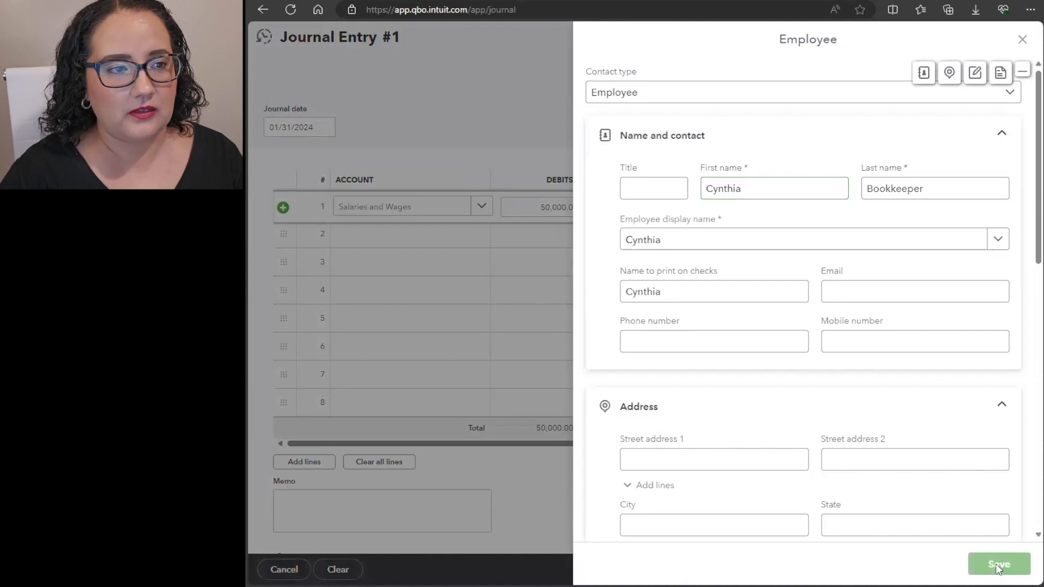
left_click(999, 564)
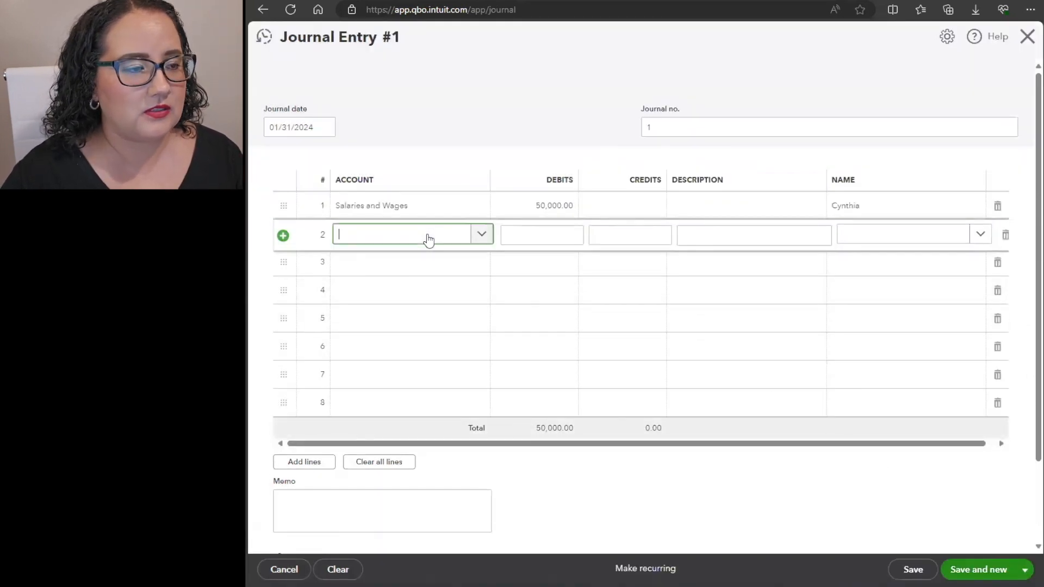
- Credit 50,000.00 to Checking on line 2, save and close entry #1, and start journal entry #2
type("check")
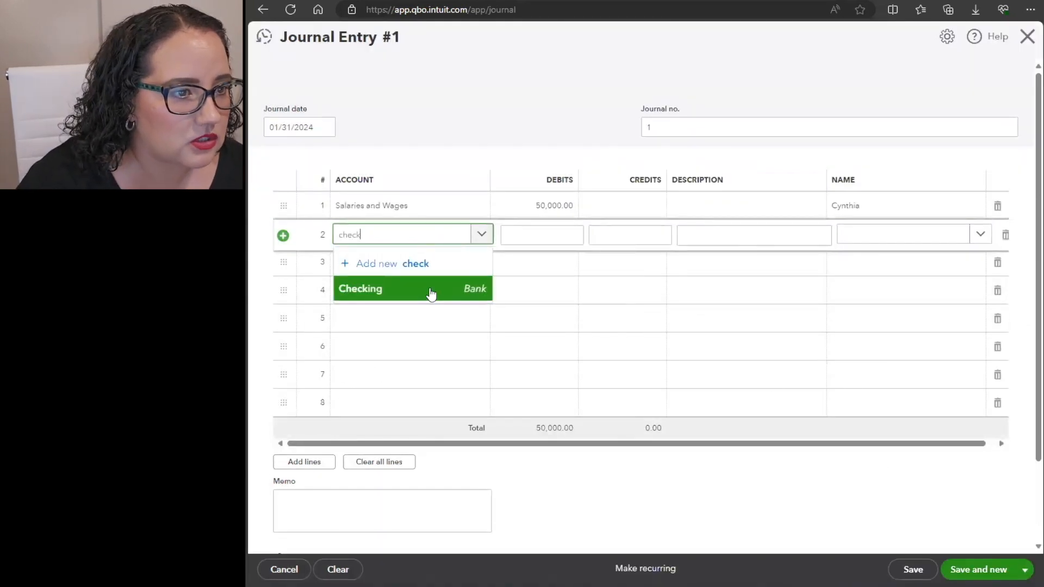
left_click(360, 289)
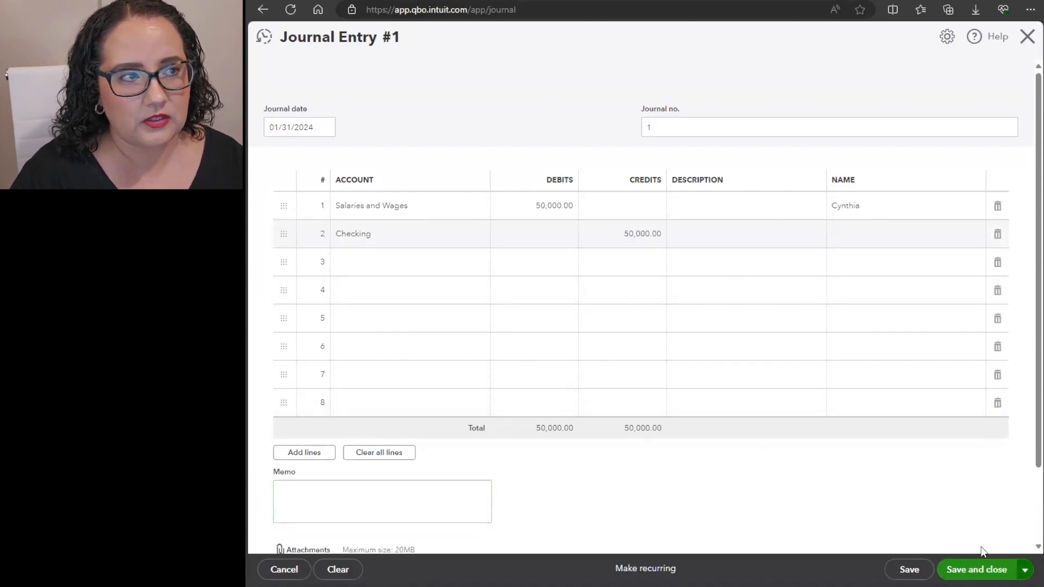
left_click(976, 569)
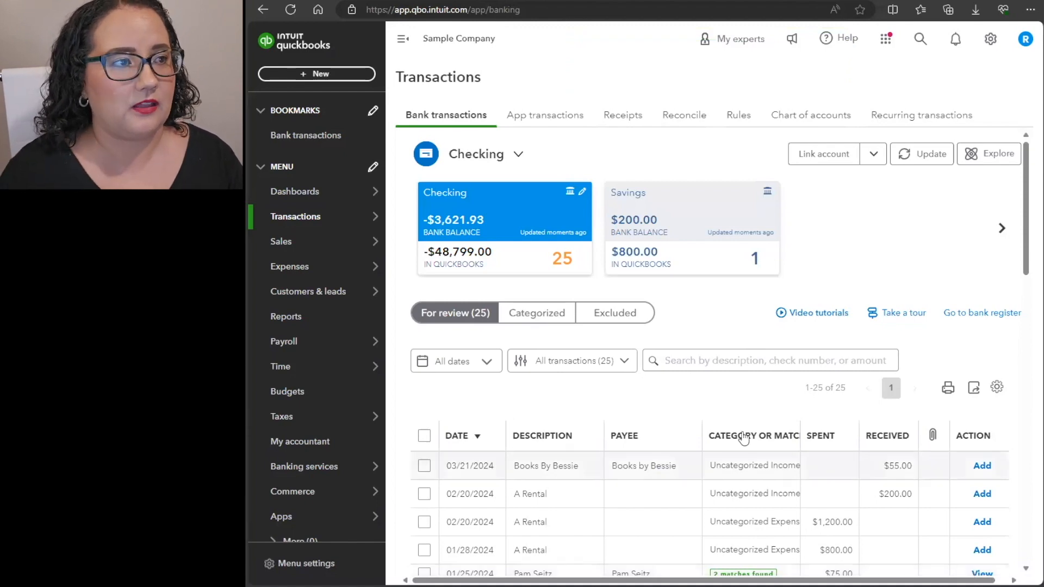
left_click(317, 74)
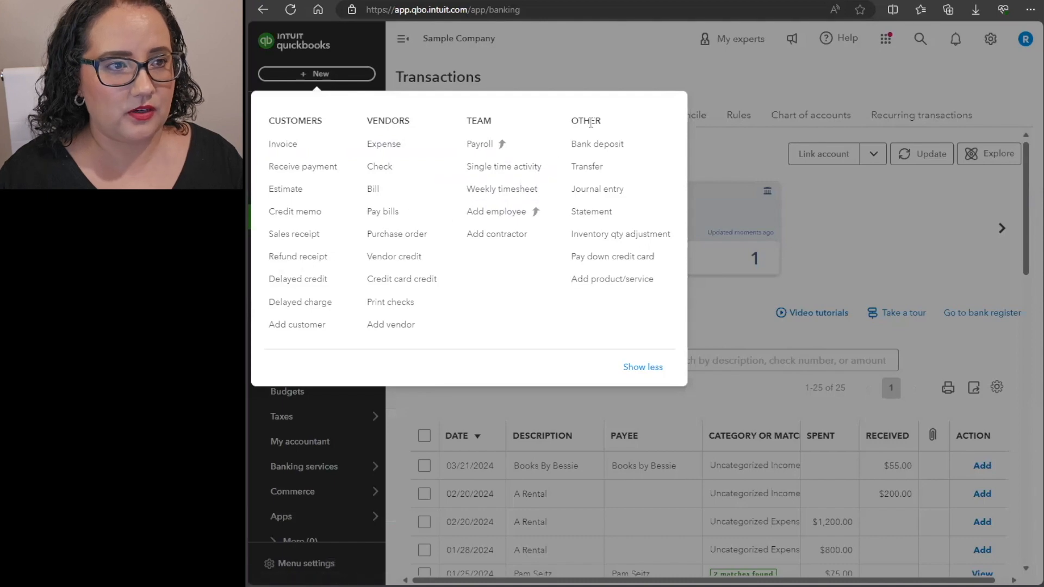
left_click(597, 189)
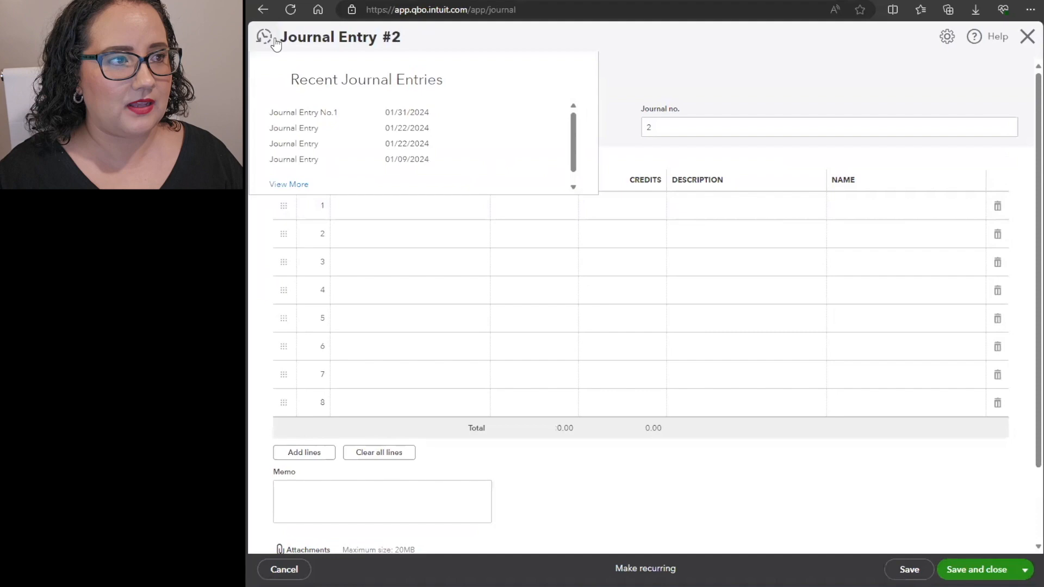
mouse_move(449, 112)
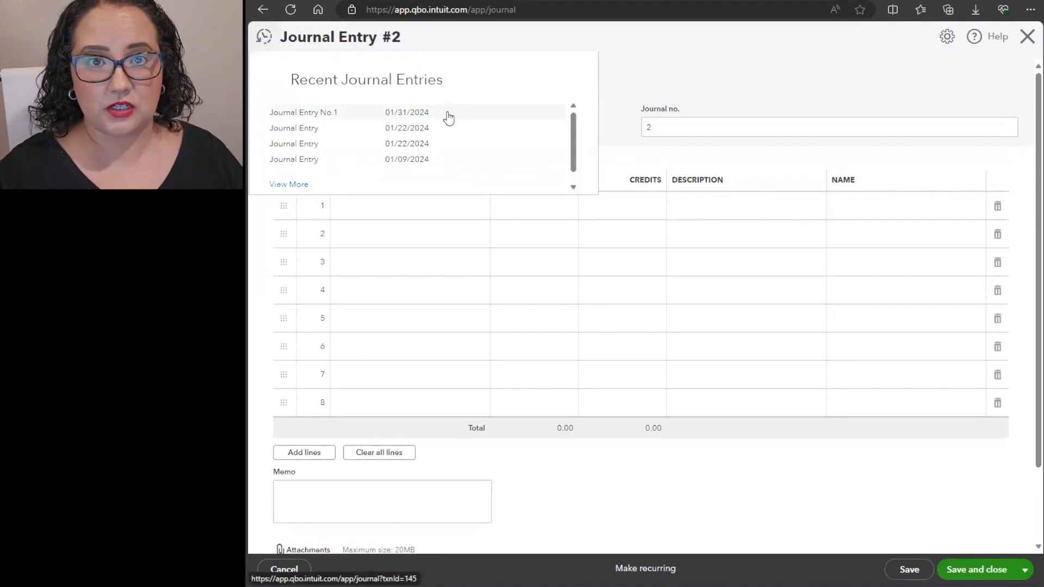
- Reopen Journal Entry No.1 (01/31/2024) from recent transactions and show its More actions
left_click(303, 112)
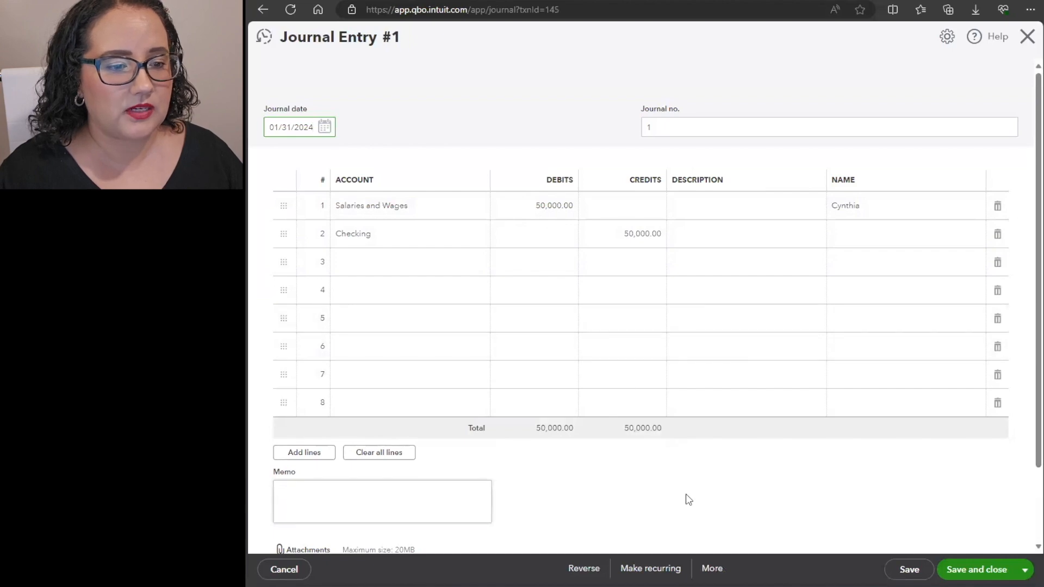
left_click(711, 568)
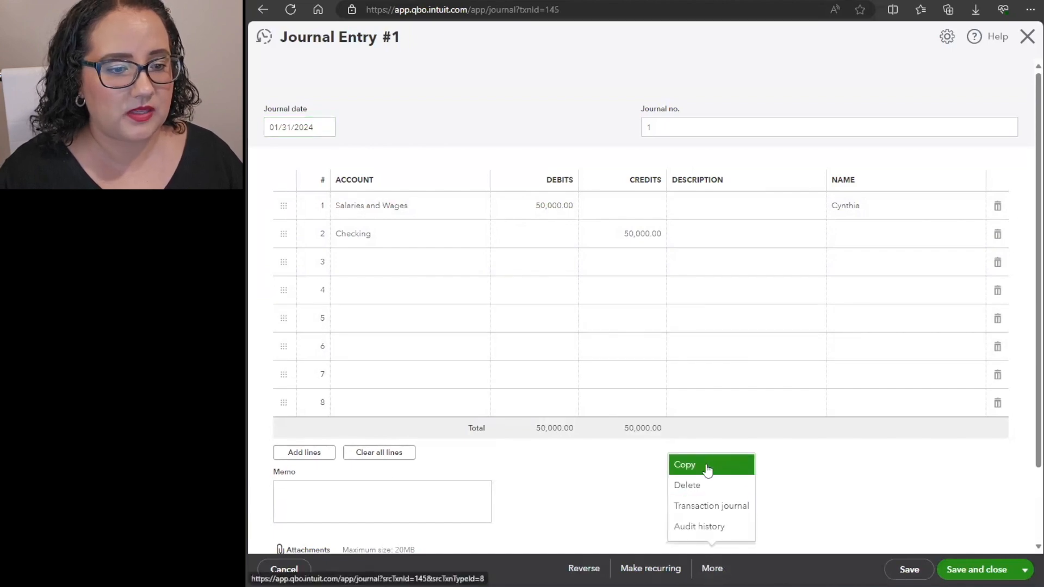
- Copy January's entry as journal entry #2 dated 02/29/2024 and save it
left_click(684, 465)
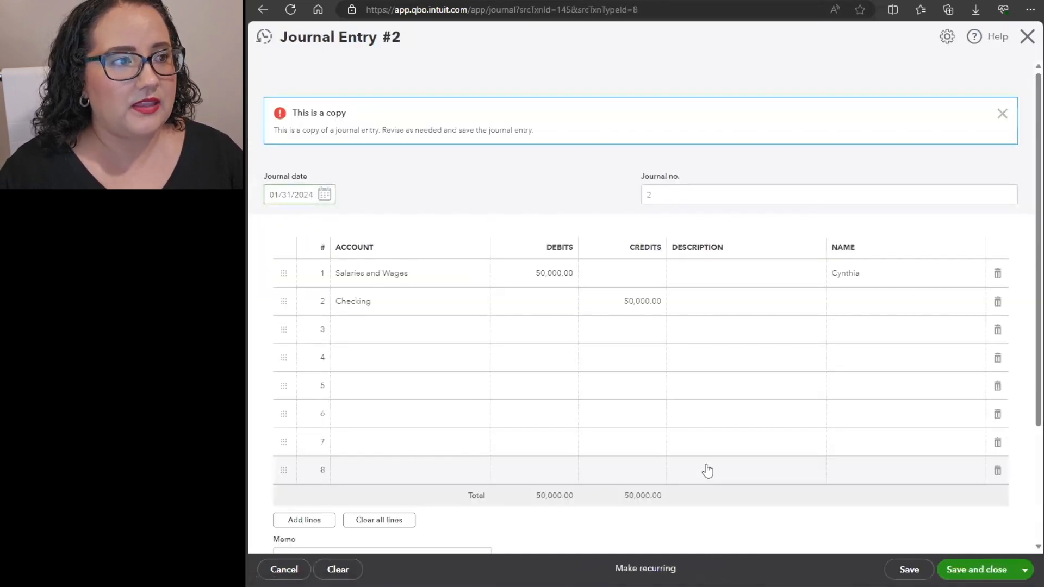
left_click(298, 194)
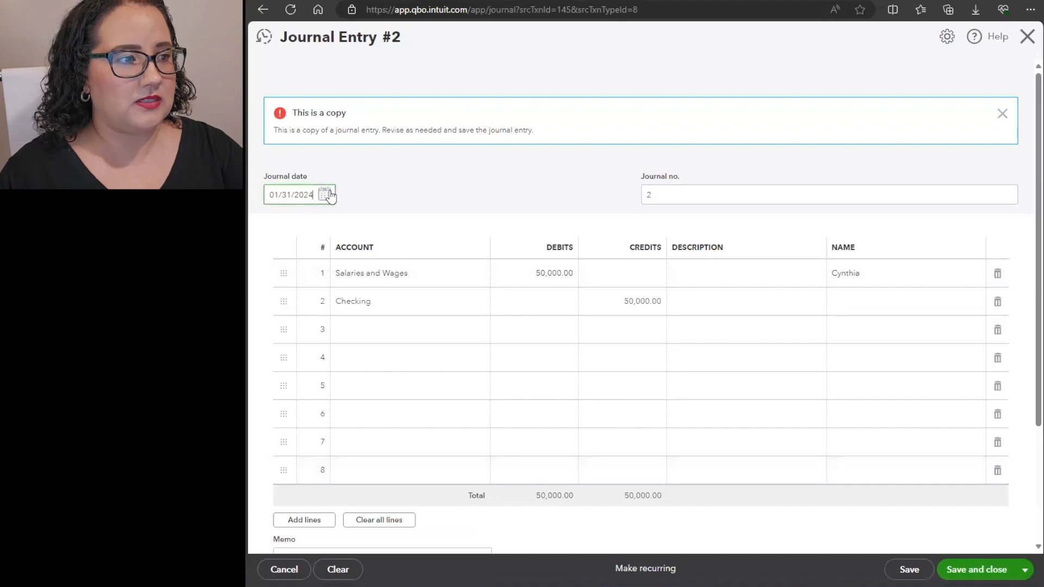
left_click(325, 194)
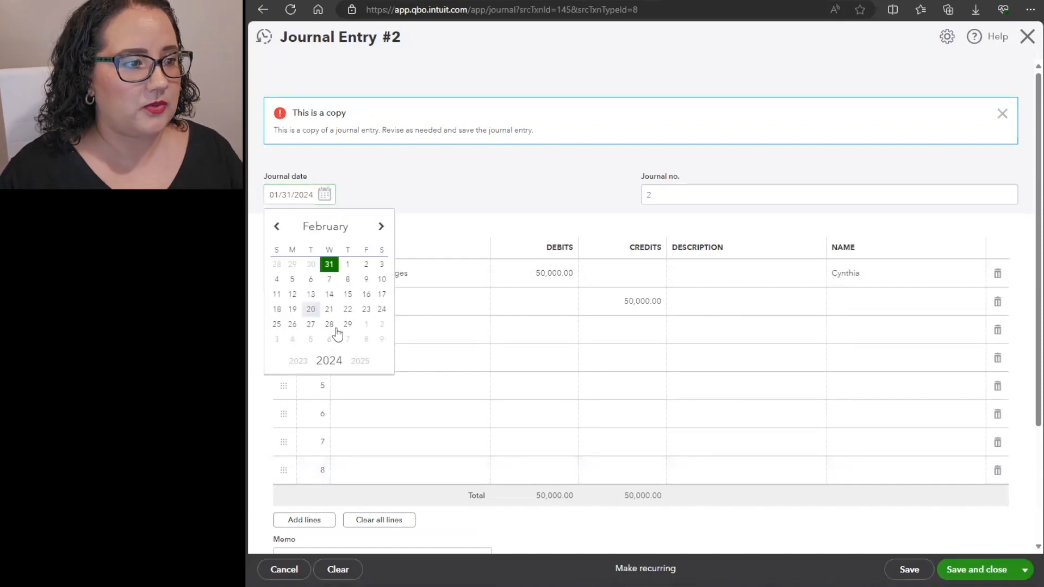
left_click(347, 324)
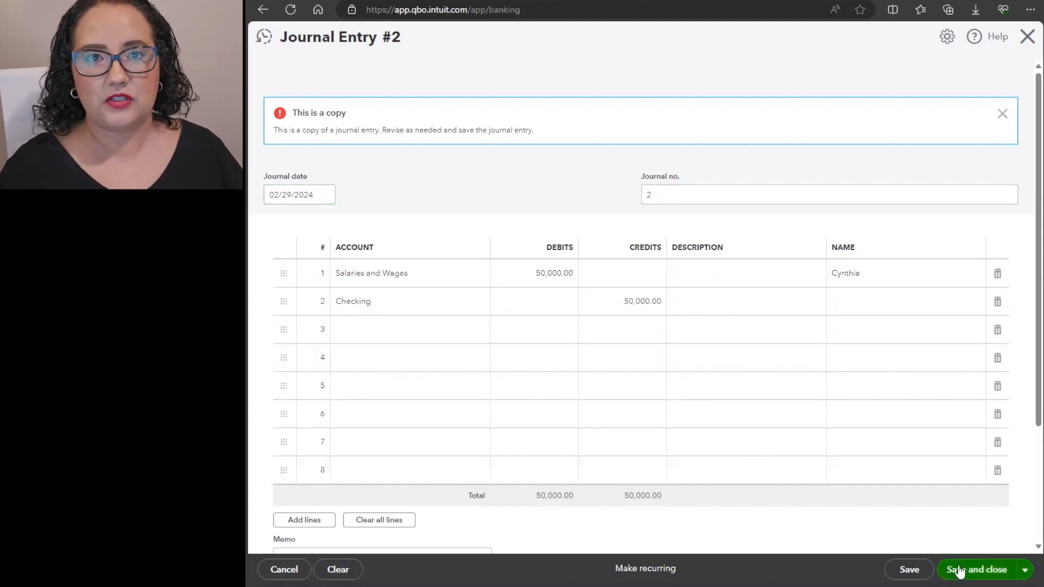
left_click(976, 569)
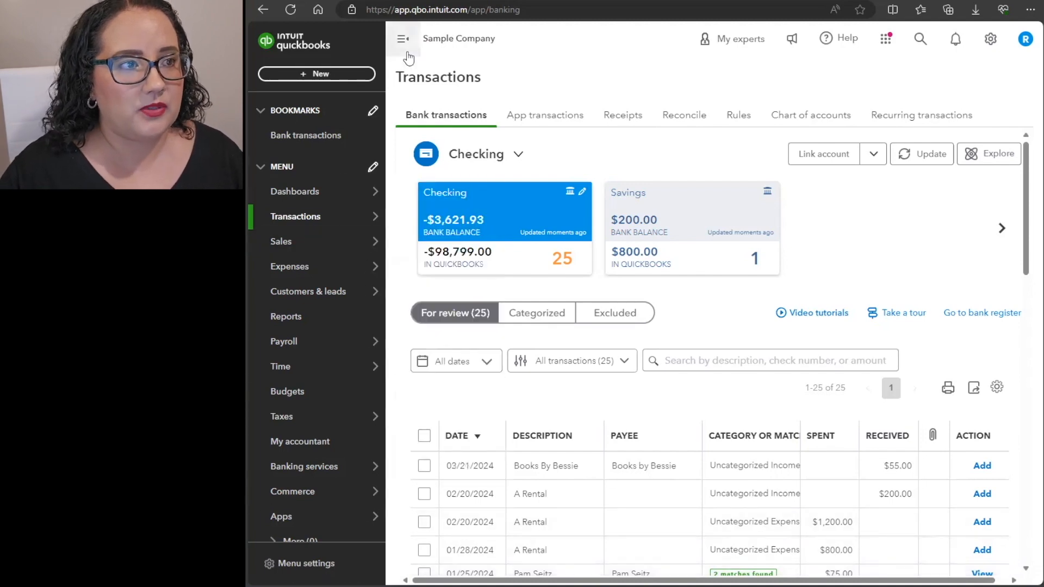
- Collapse the left menu and match the 01/25/2024 $868.15 deposit in For review
left_click(402, 38)
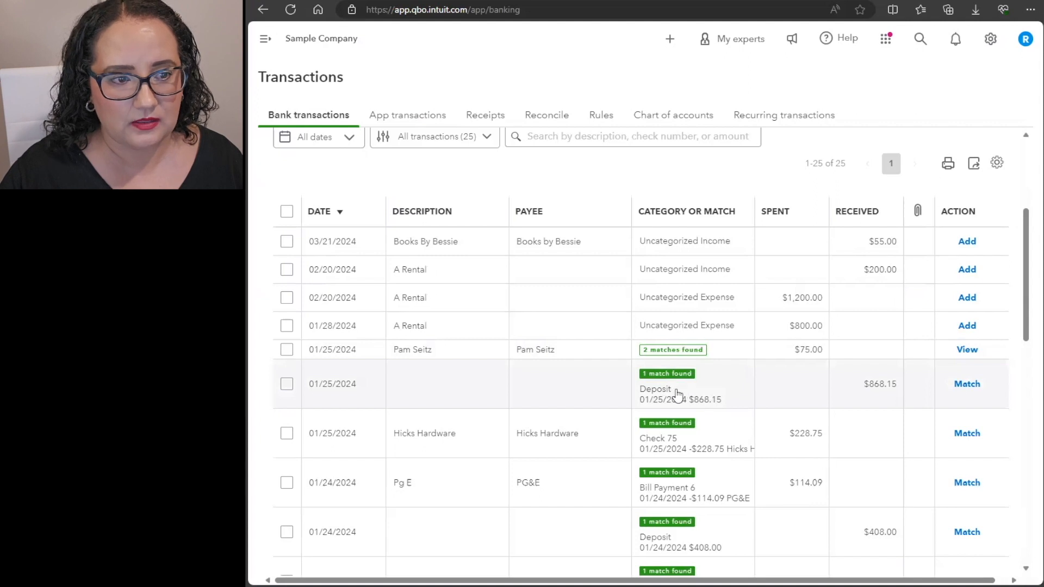
mouse_move(792, 377)
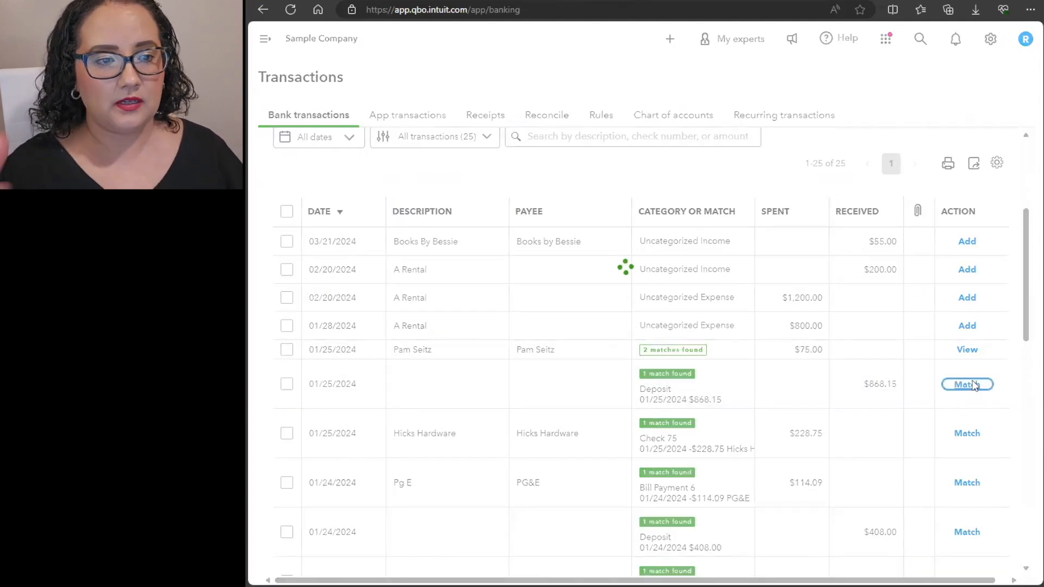
left_click(967, 384)
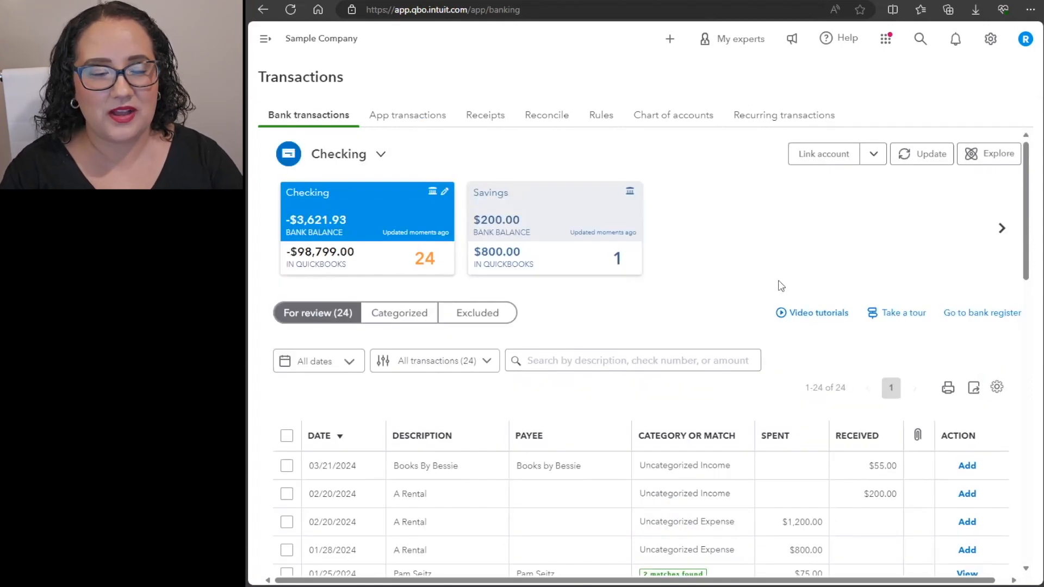
mouse_move(749, 124)
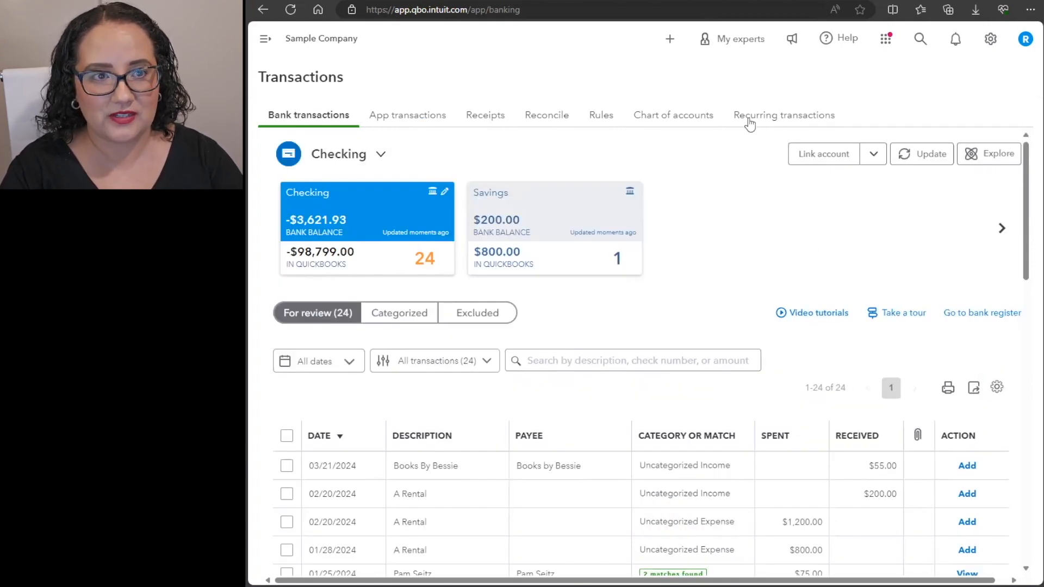
- Go to Recurring Transactions and start a New template to choose its transaction type
left_click(783, 115)
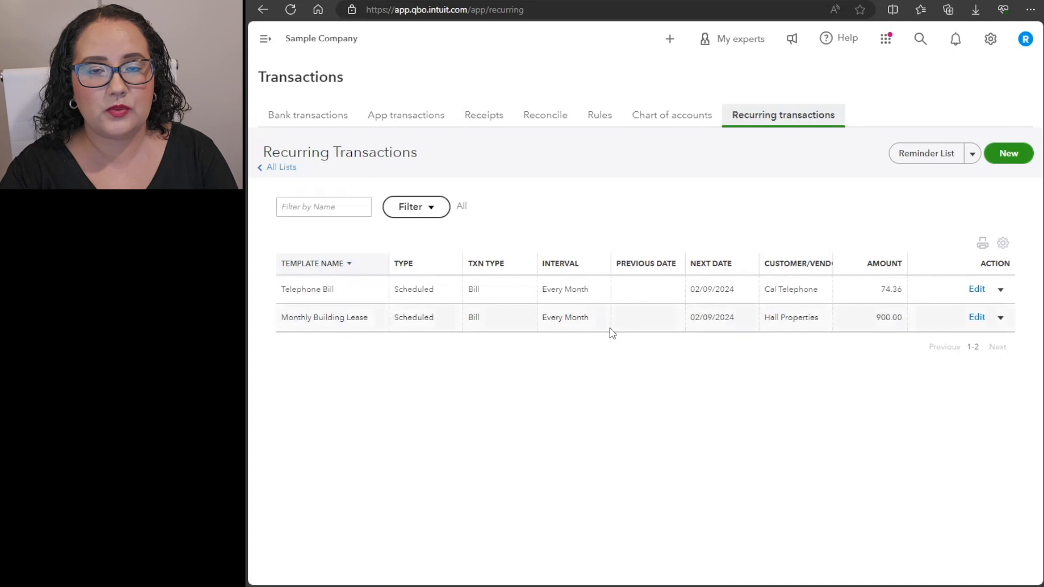
mouse_move(634, 326)
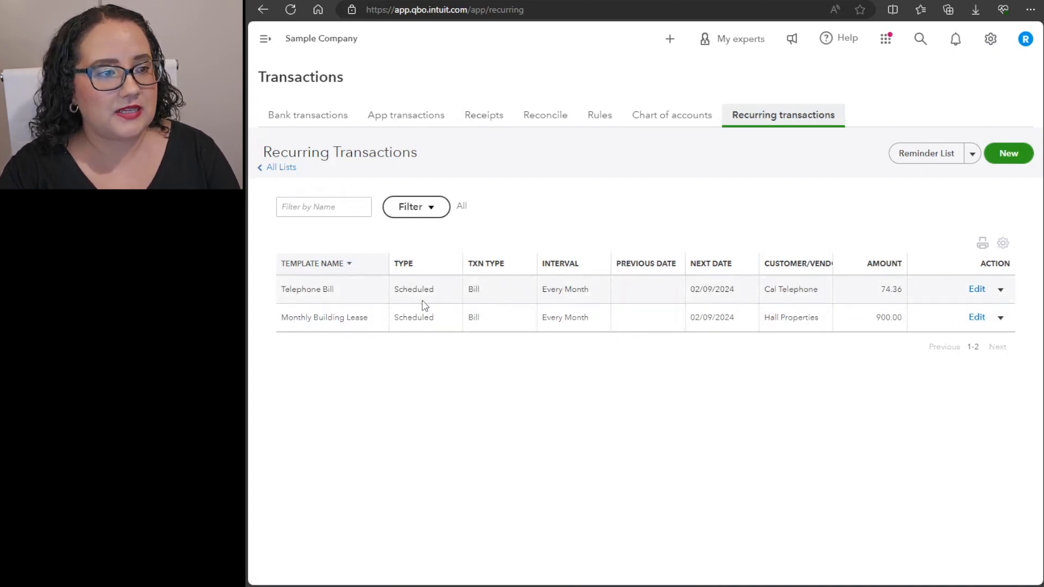
mouse_move(520, 303)
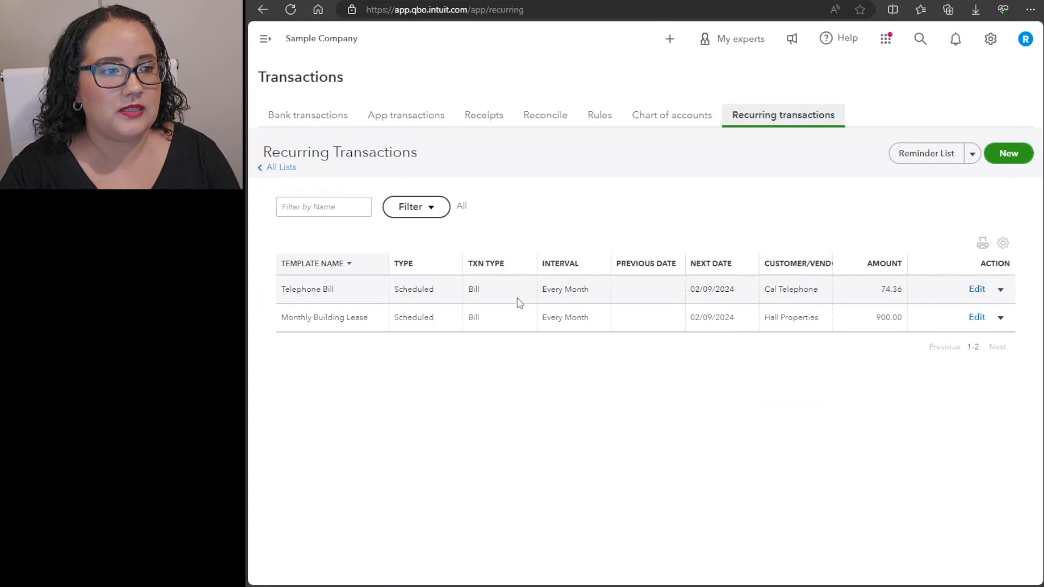
mouse_move(873, 307)
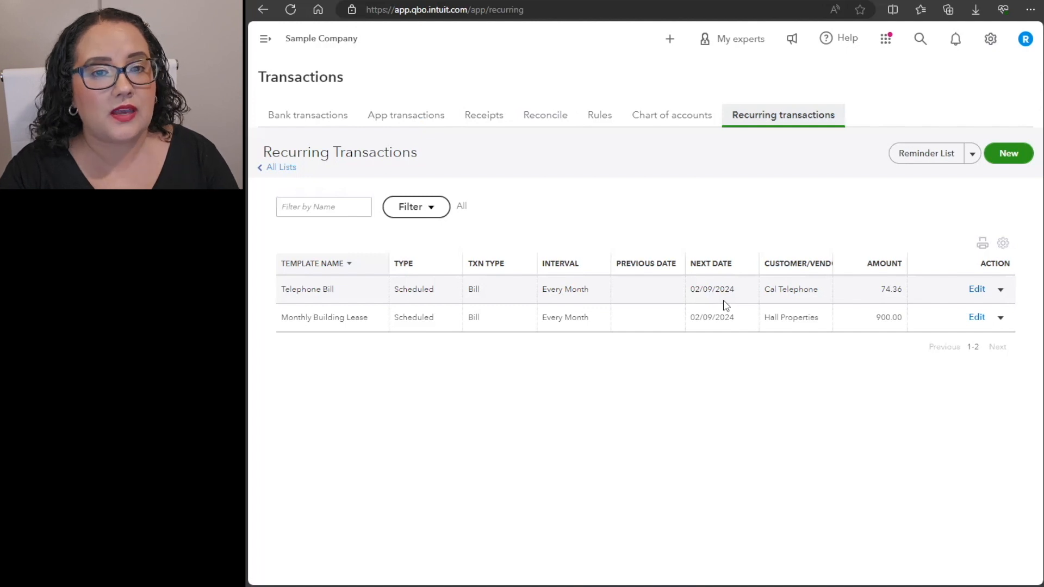
left_click(1007, 153)
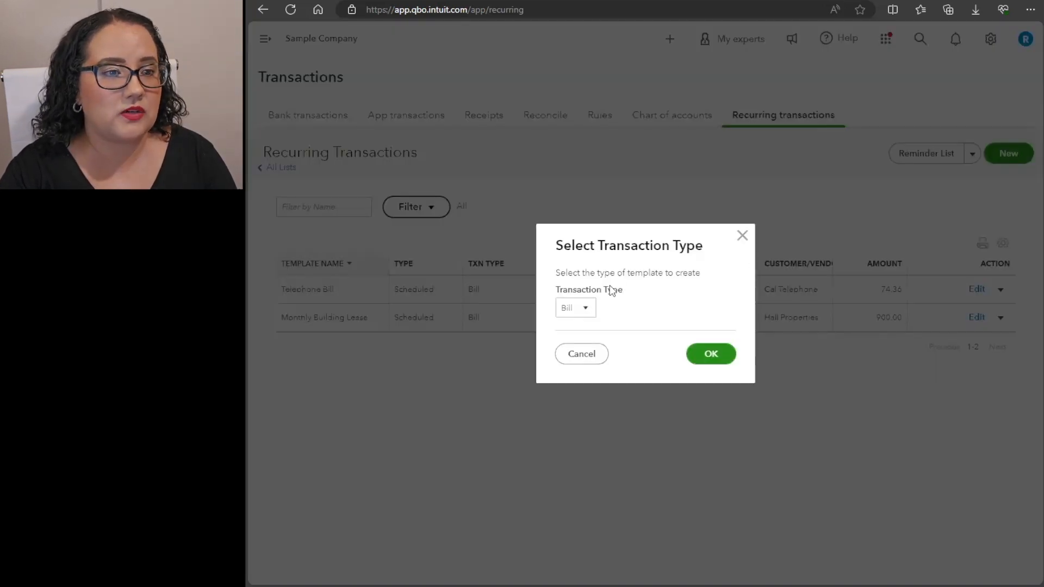
- Make the recurring template a journal entry named 'Salaries and Wages', created 7 days in advance
left_click(574, 306)
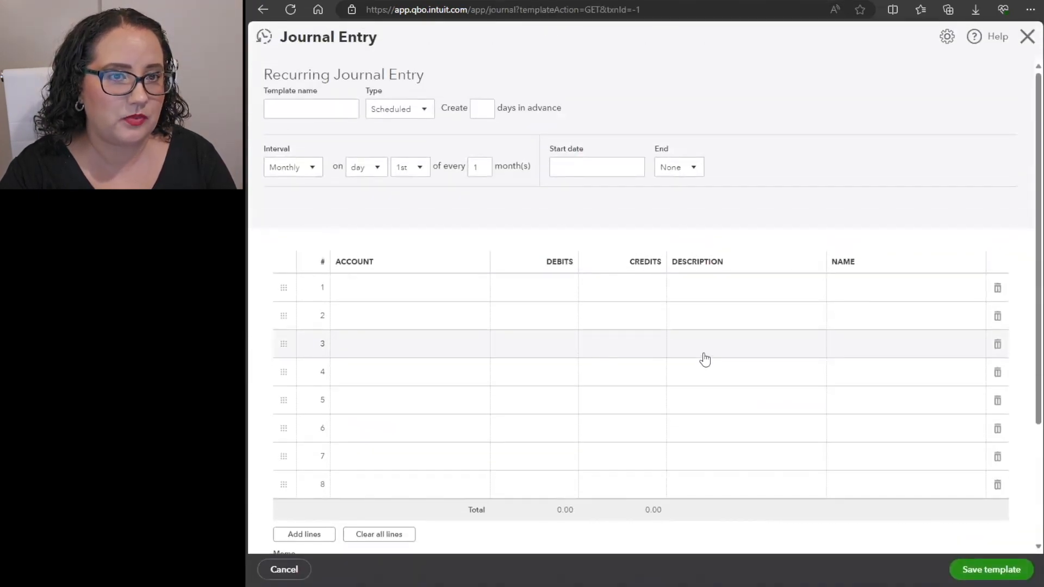
mouse_move(687, 250)
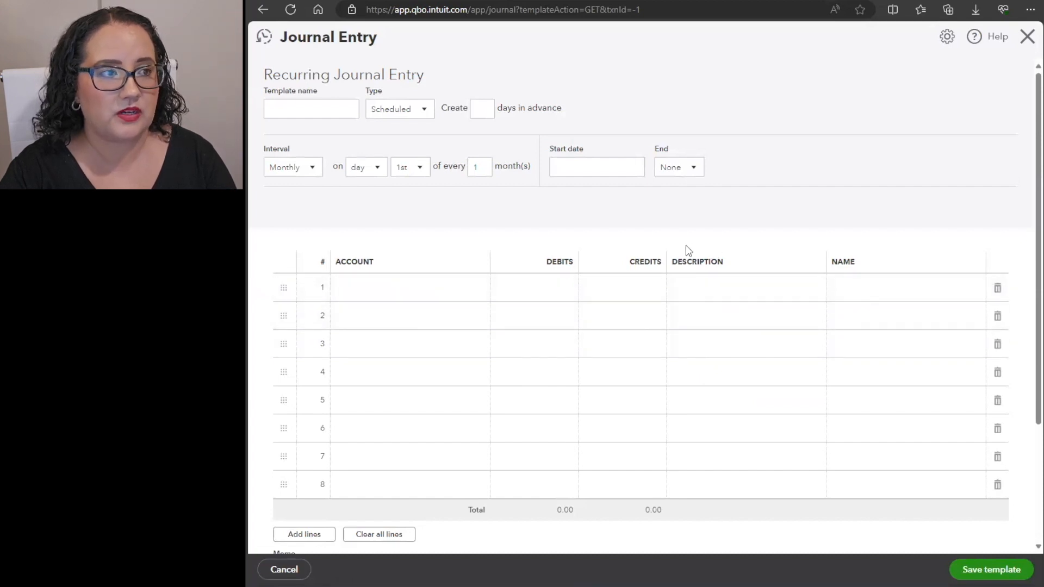
left_click(311, 108)
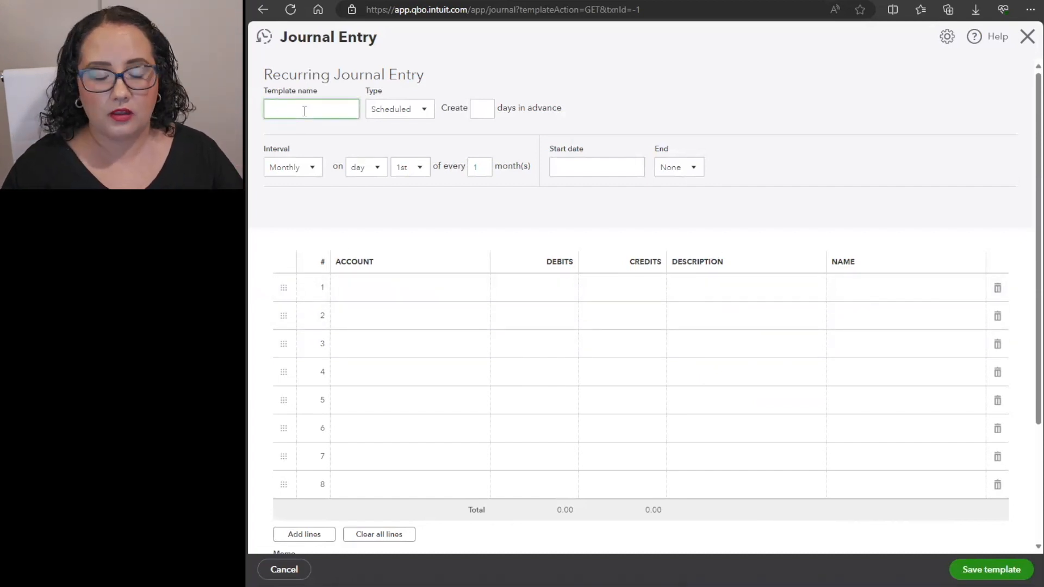
type("S")
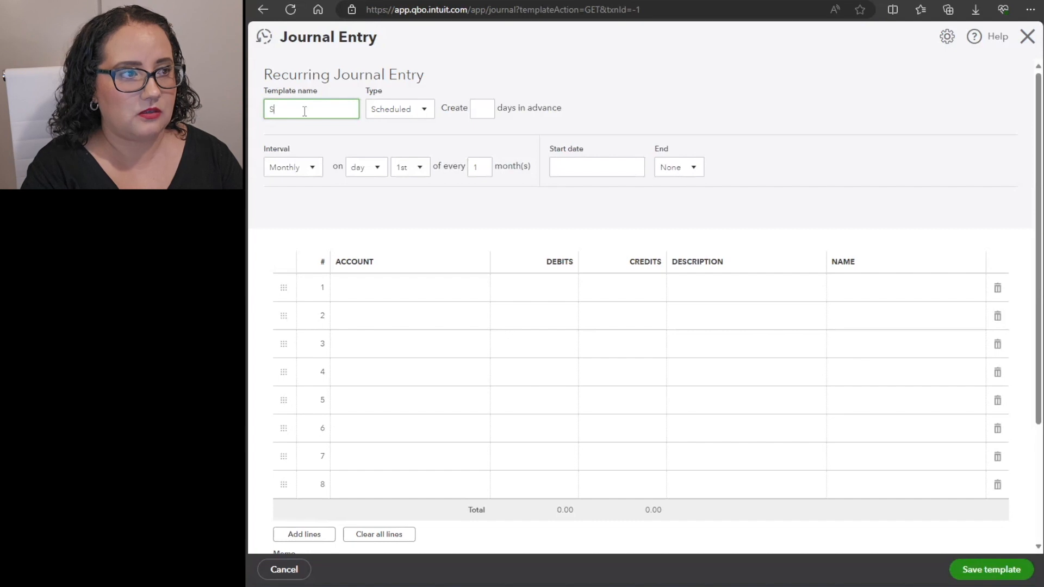
type("Salaries and Wages")
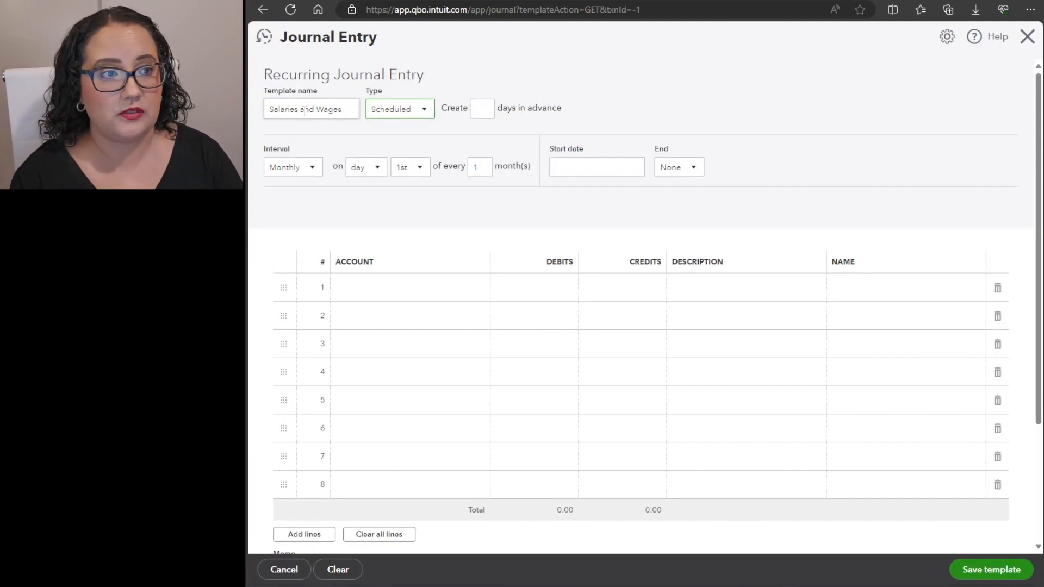
type("7")
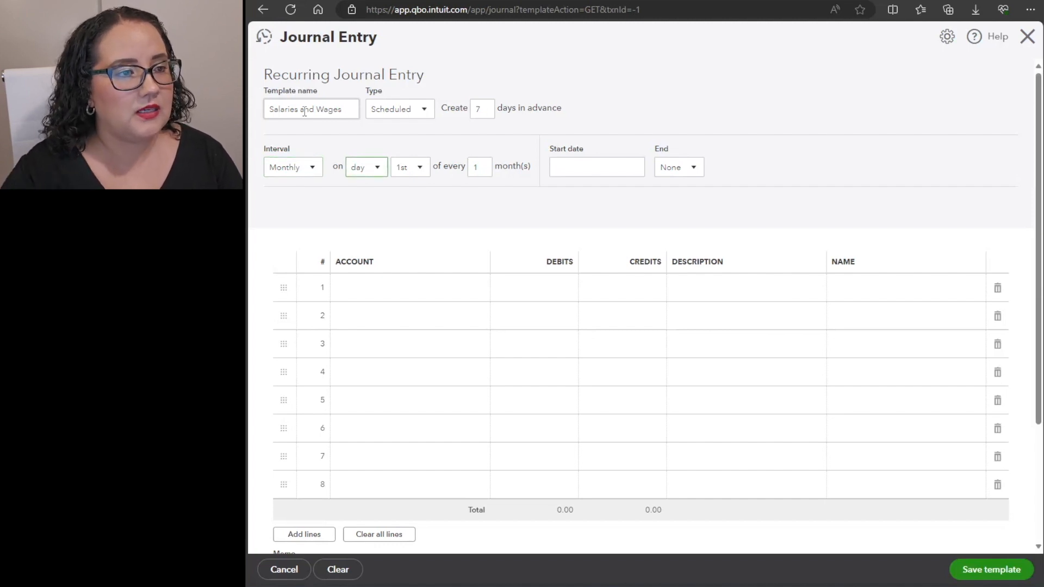
- Schedule it monthly on the Last day with start date 02/01/2024 and begin choosing the line 1 account
left_click(410, 167)
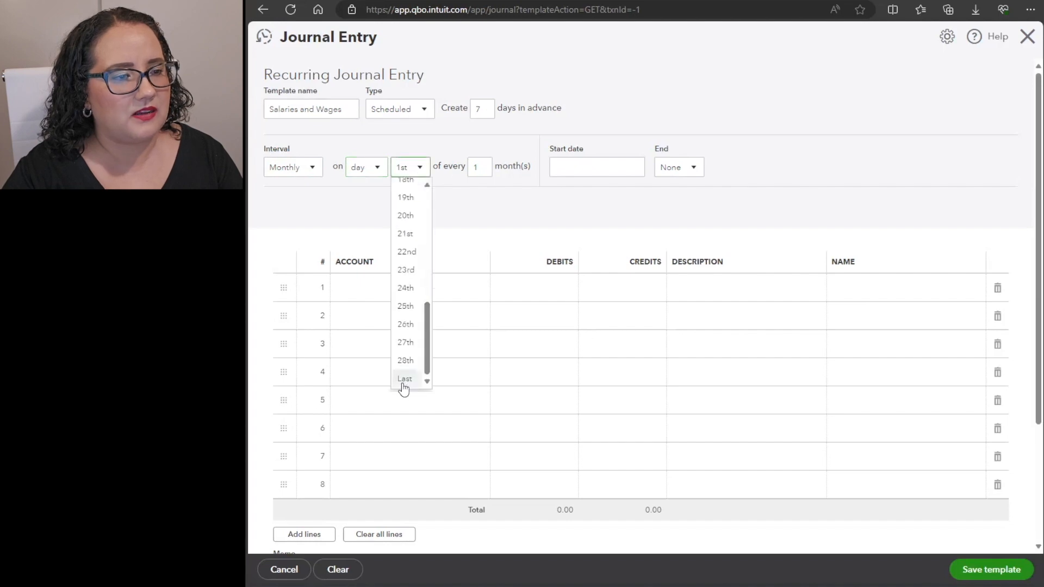
left_click(405, 378)
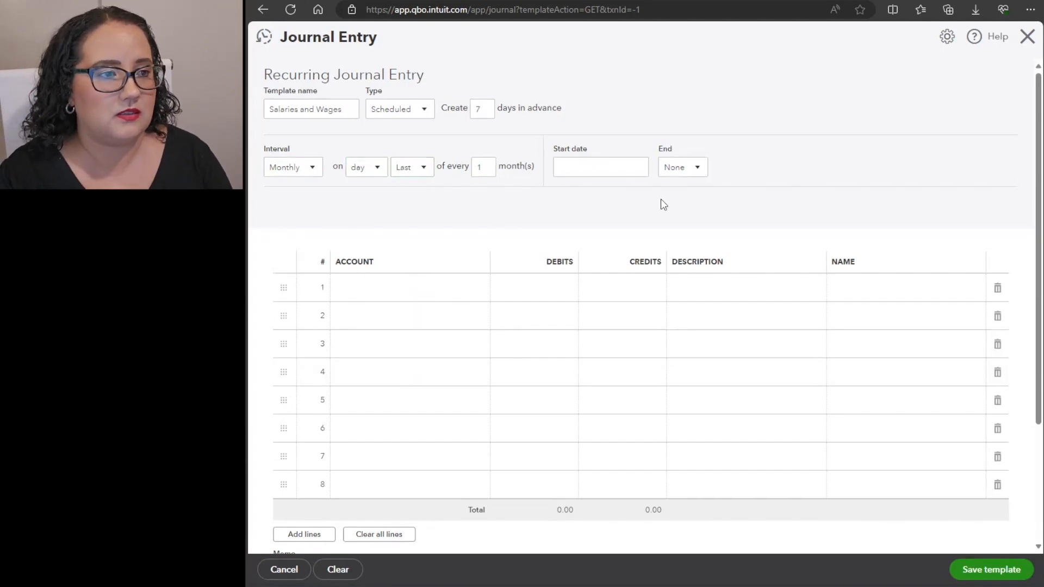
left_click(596, 167)
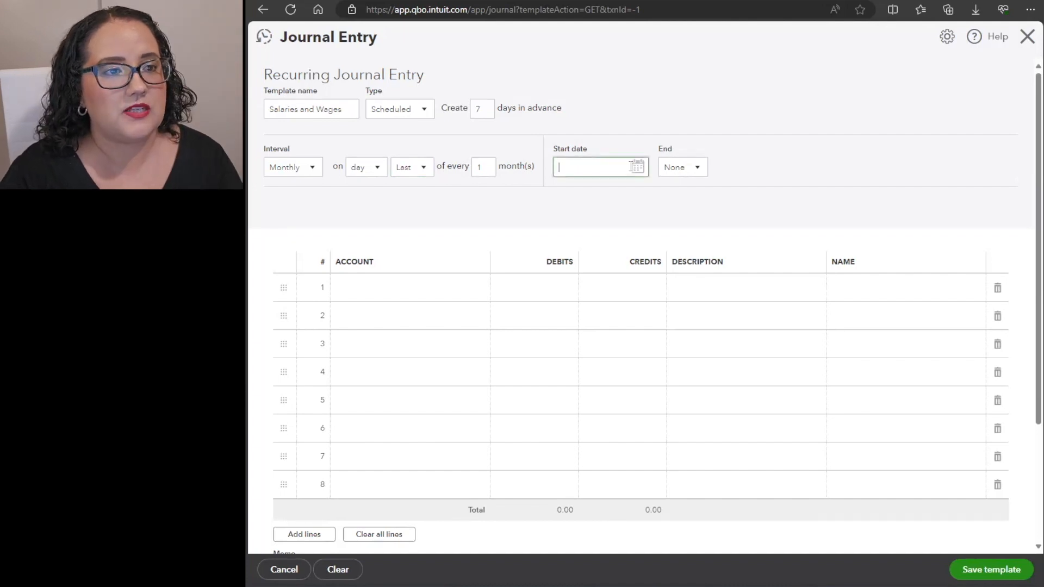
type("02/01/2024")
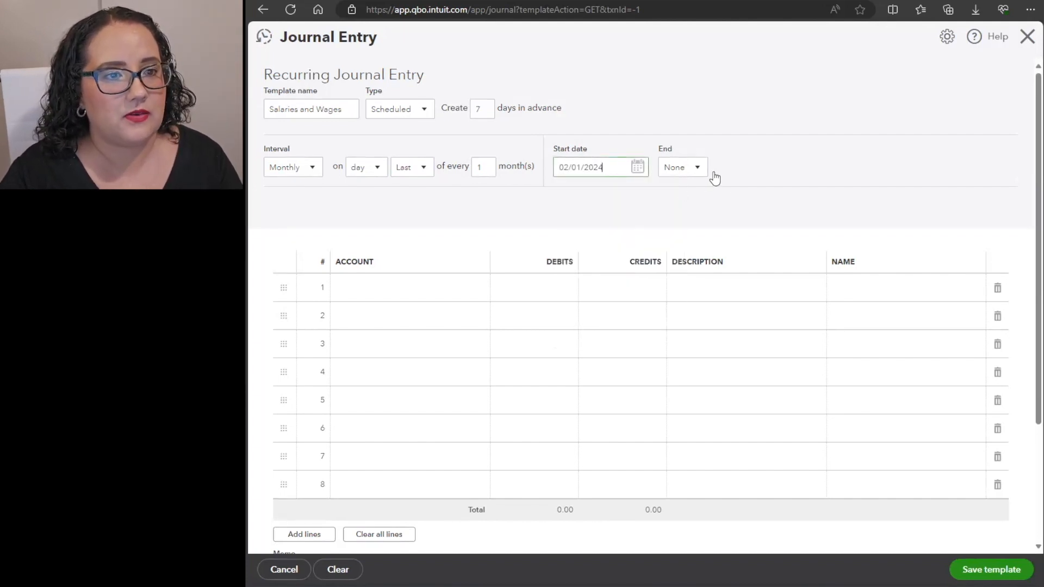
left_click(637, 168)
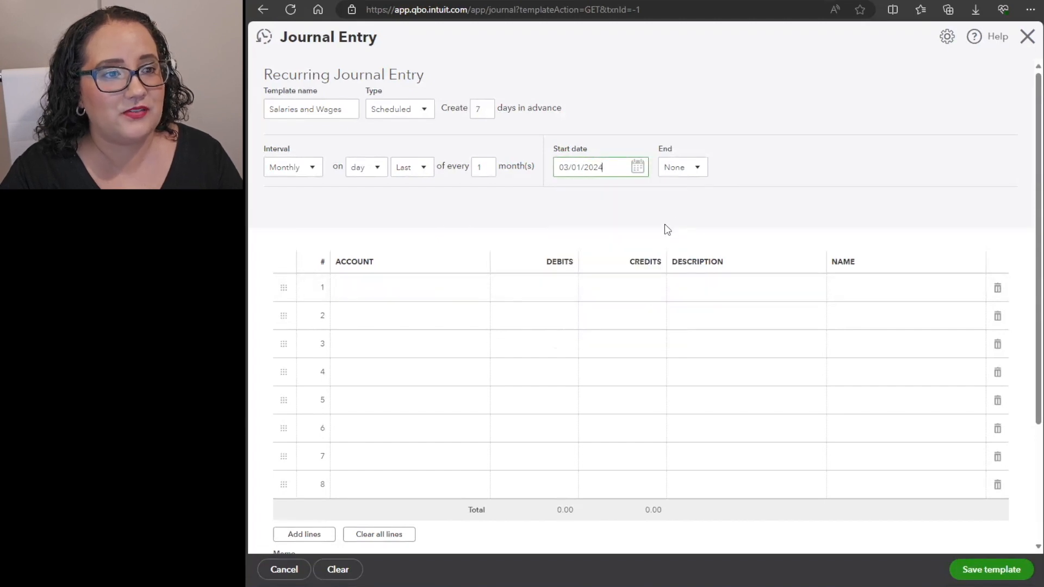
type("sala")
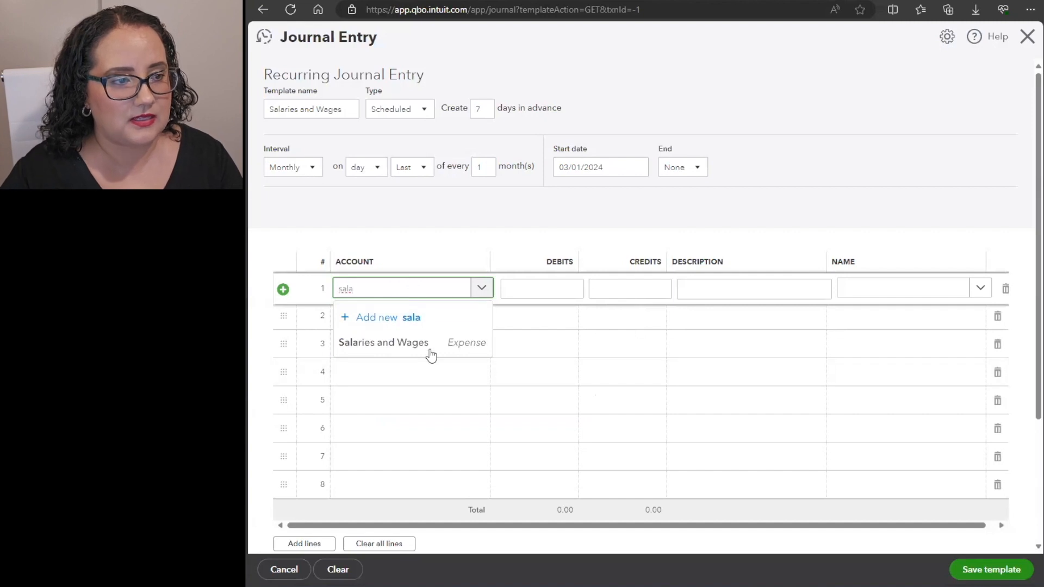
- Line 1: Salaries and Wages debit 50000.00, description 'Salaries and Wages for the month', name Cynthia
left_click(382, 343)
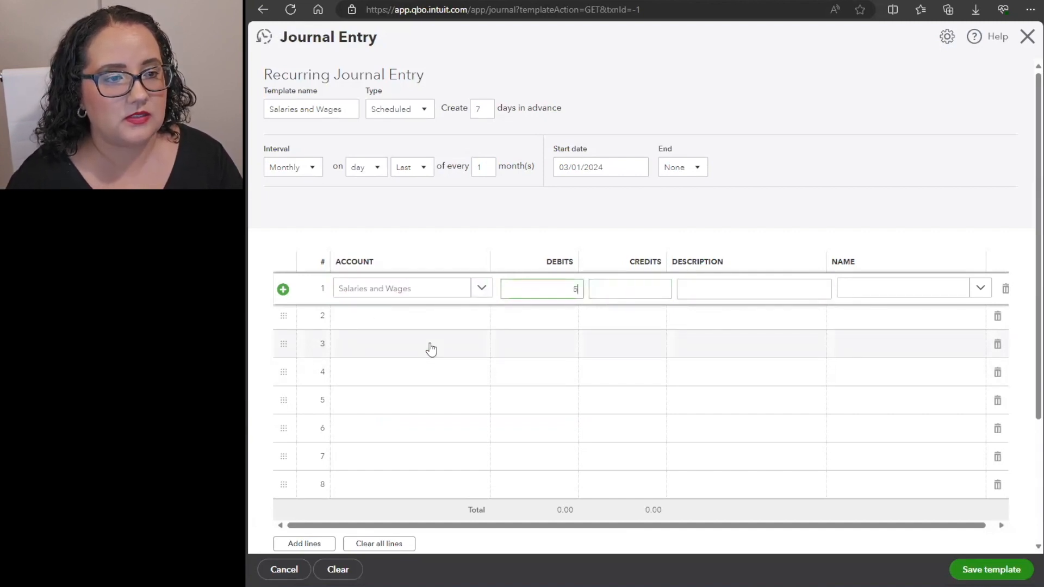
type("50000.00")
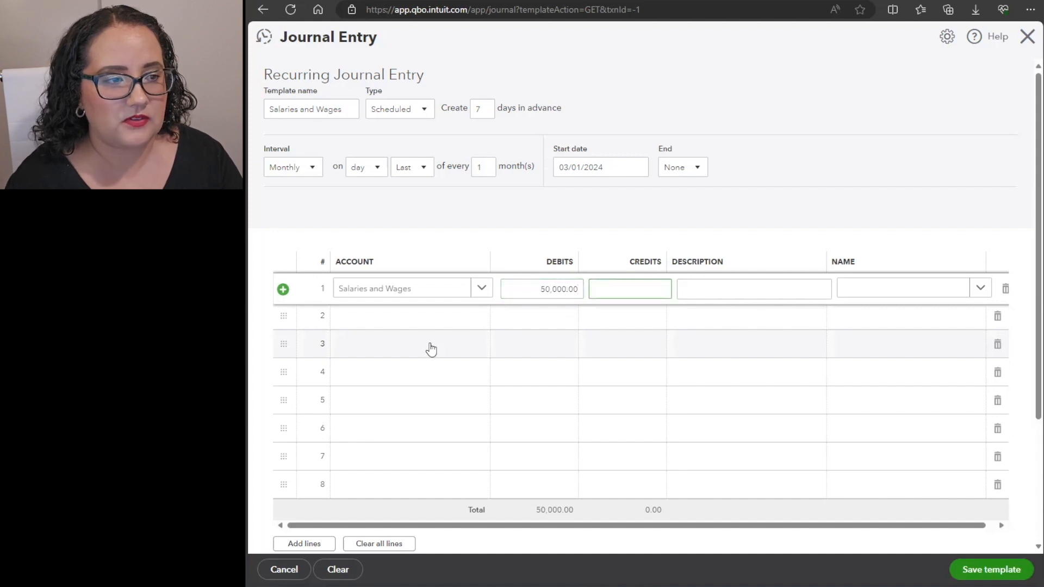
type("S")
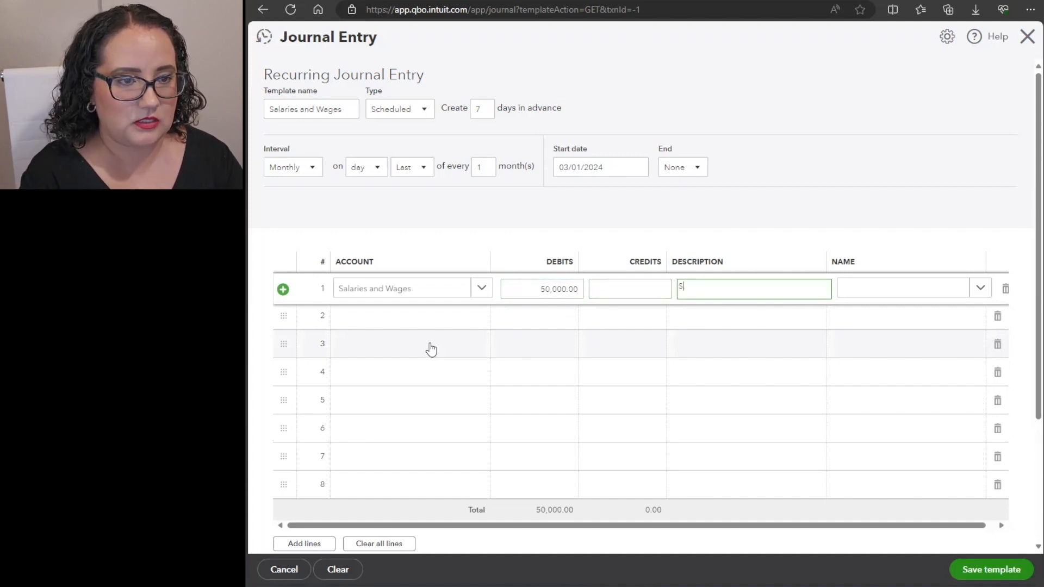
type("Salaries and Wages")
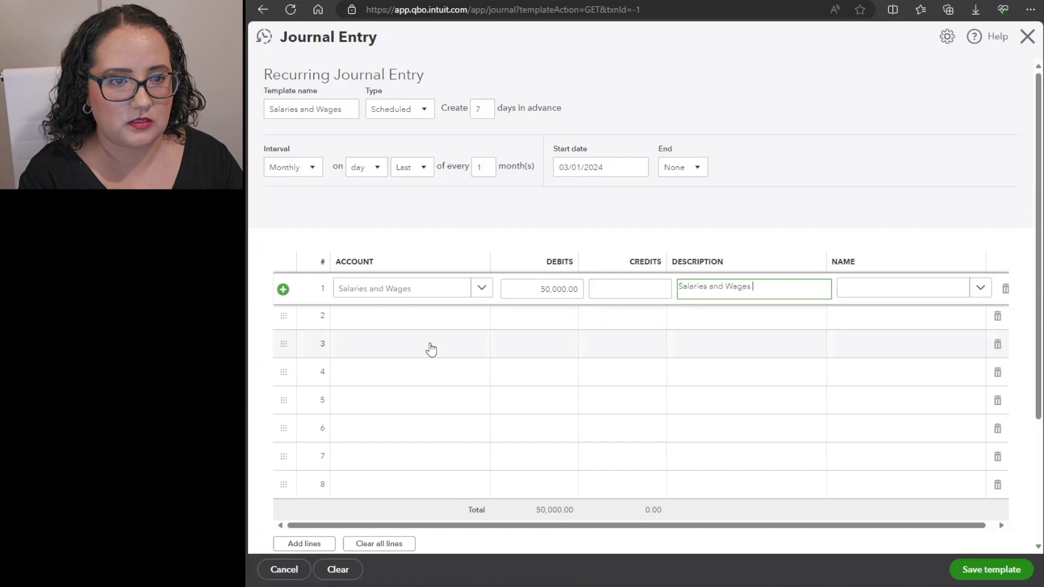
type("for the month")
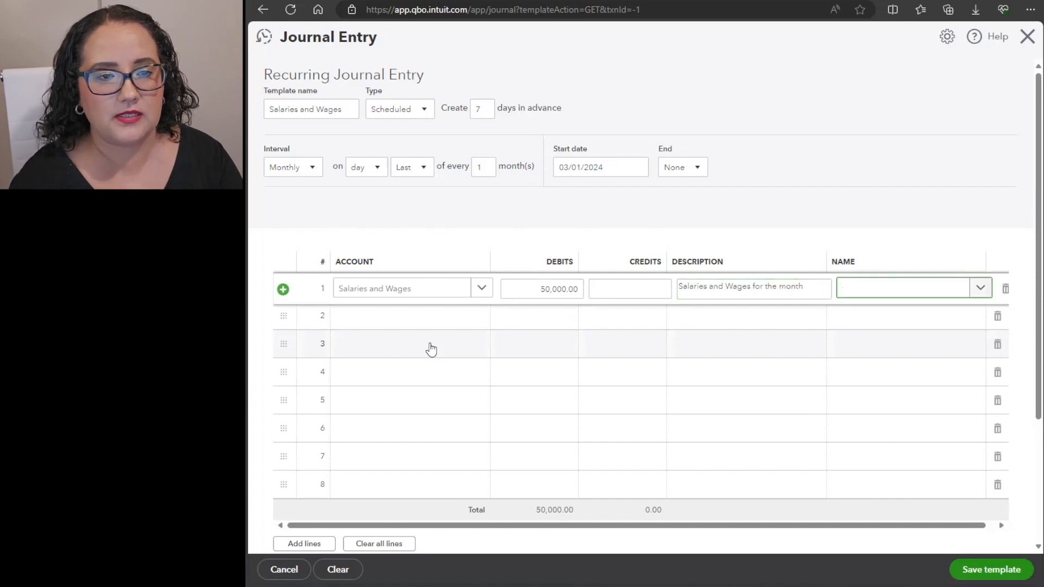
type("cynt")
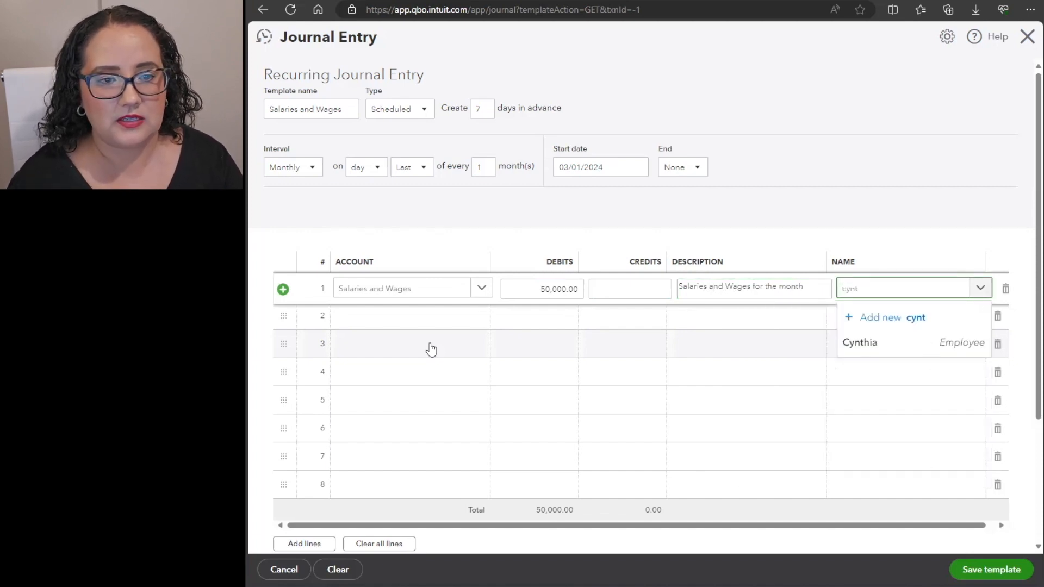
left_click(859, 341)
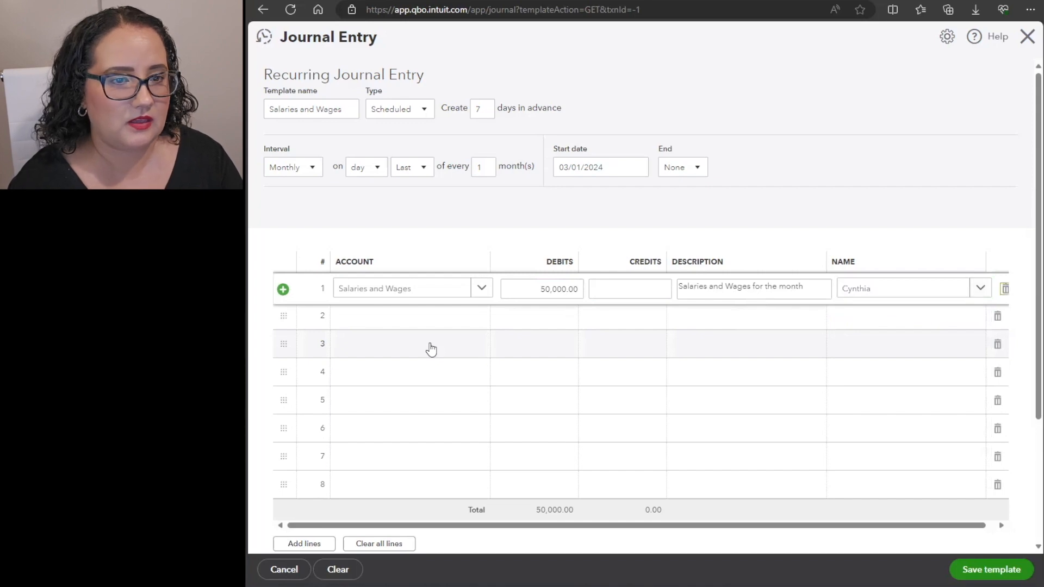
- Line 2: credit Checking, then save the recurring journal entry template
left_click(402, 316)
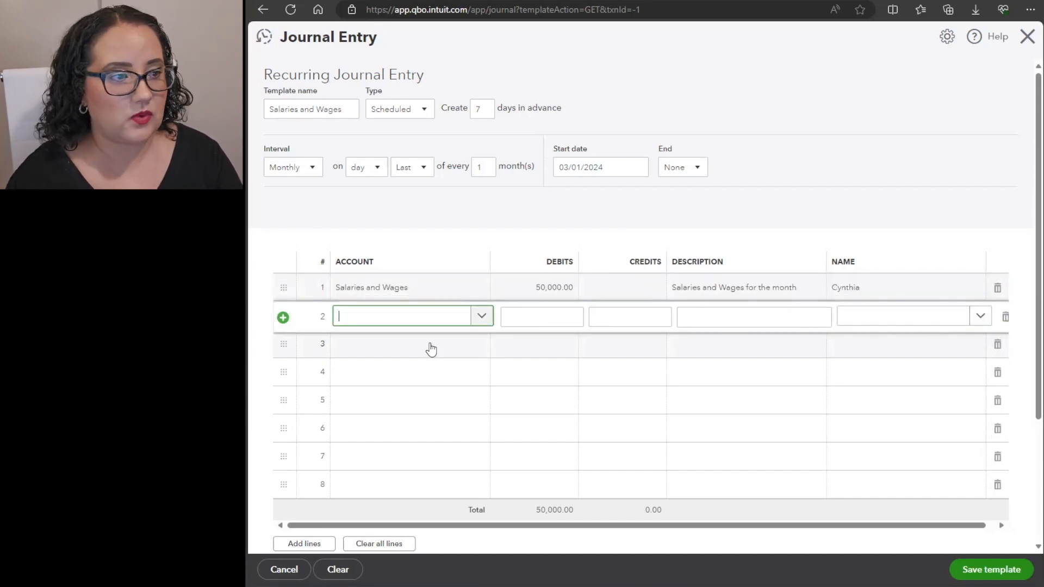
type("check")
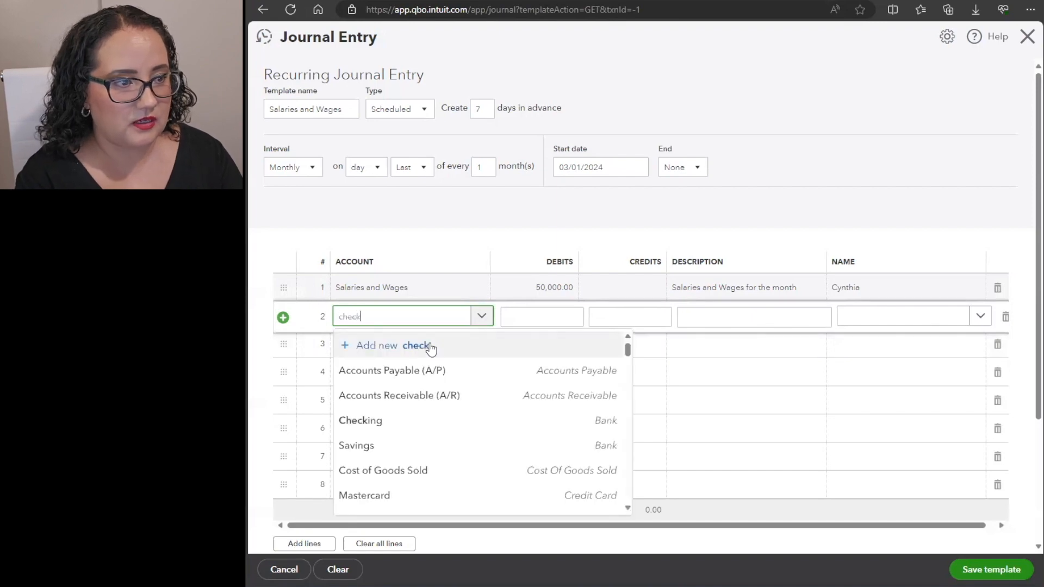
left_click(360, 420)
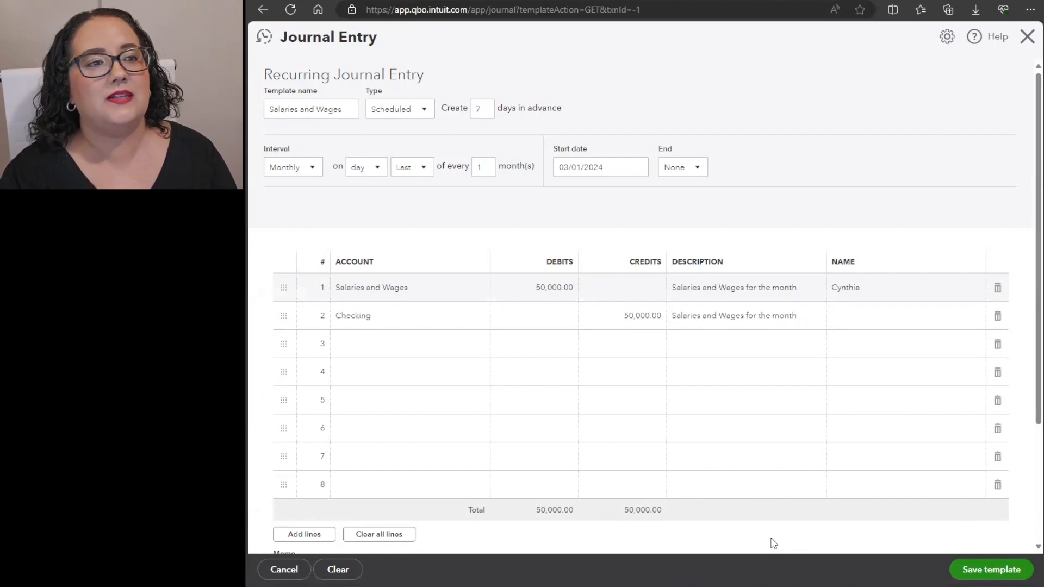
mouse_move(515, 111)
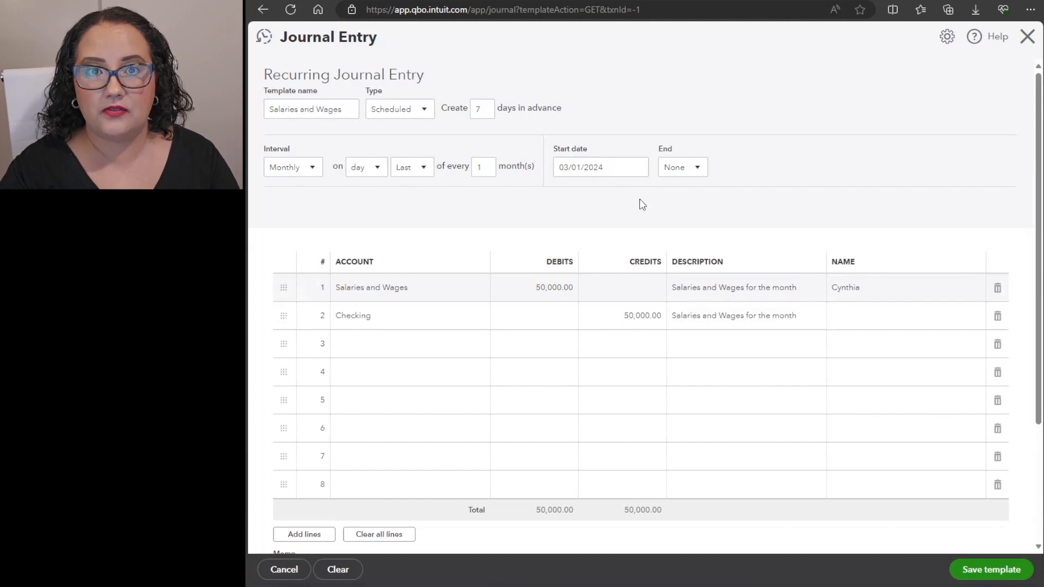
mouse_move(855, 538)
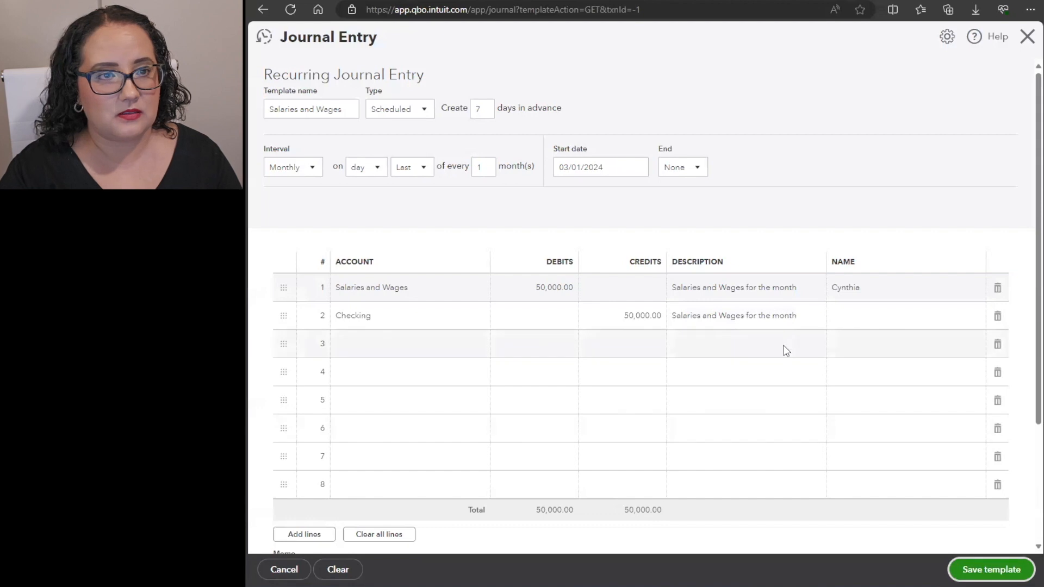
left_click(990, 568)
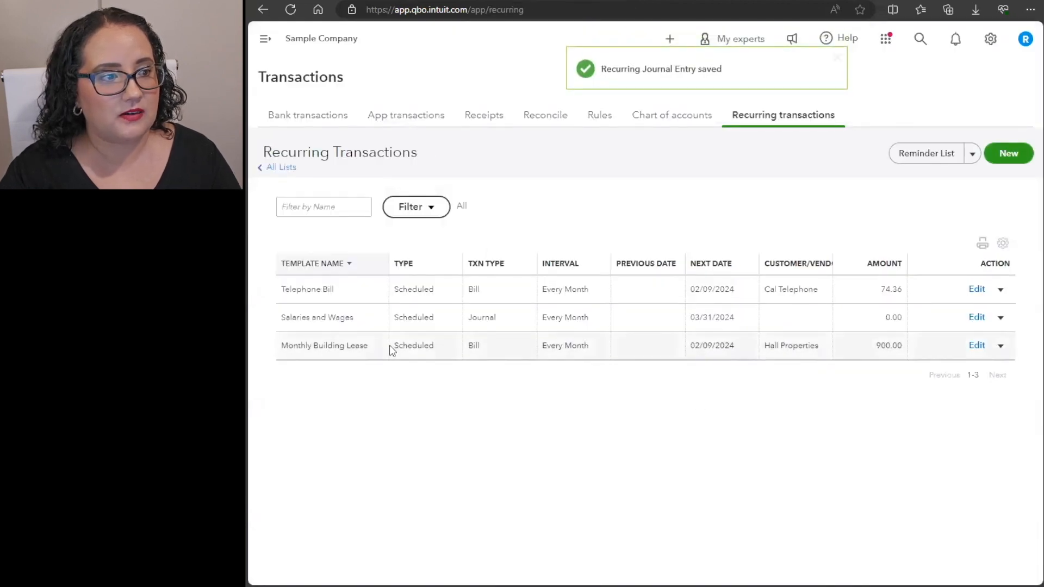